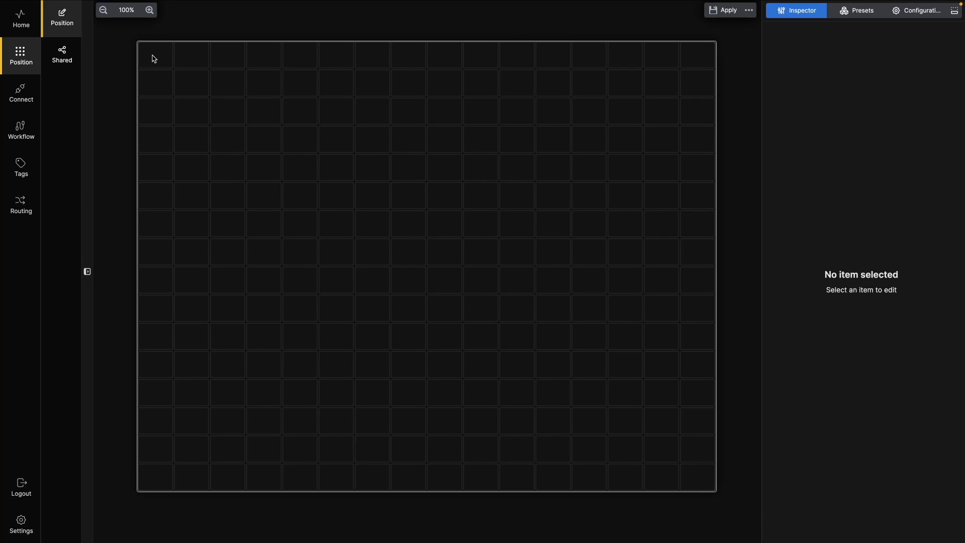
- Create a new Router section on the empty panel grid
{"action": "left_click", "coordinate": [155, 55]}
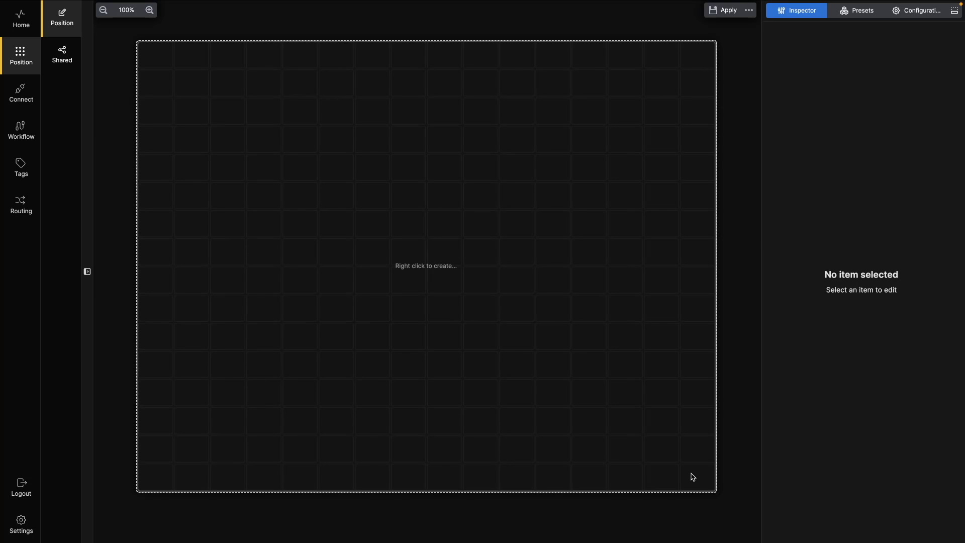
{"action": "mouse_move", "coordinate": [111, 124]}
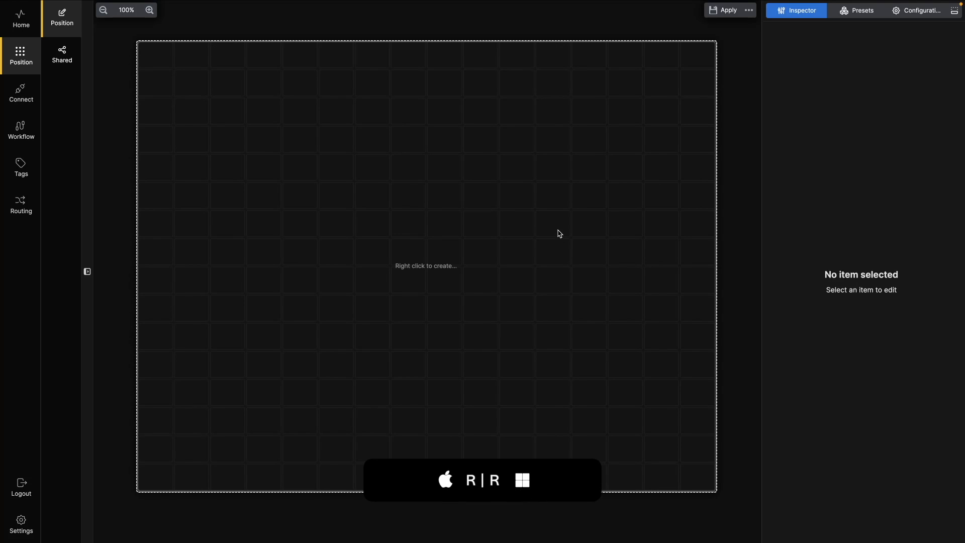
{"action": "right_click", "coordinate": [559, 233]}
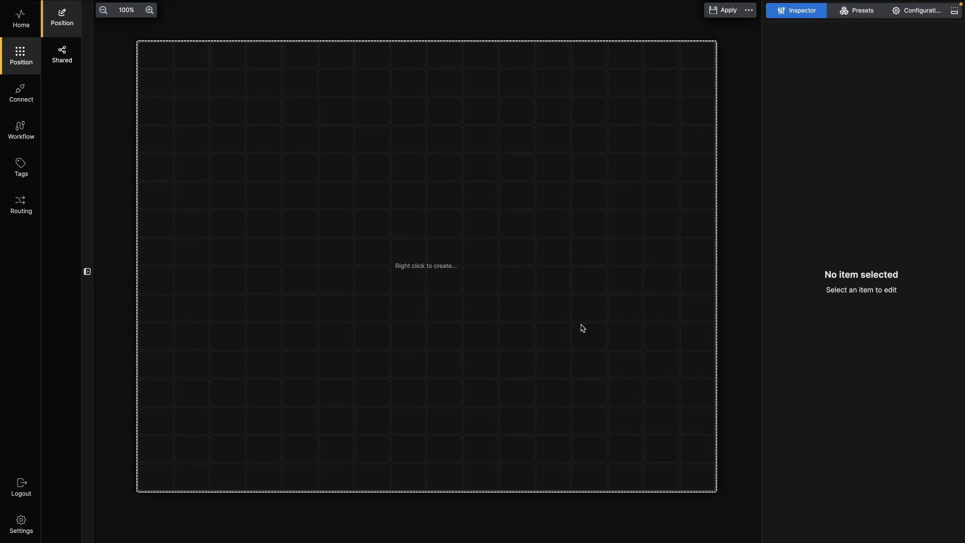
{"action": "right_click", "coordinate": [582, 328]}
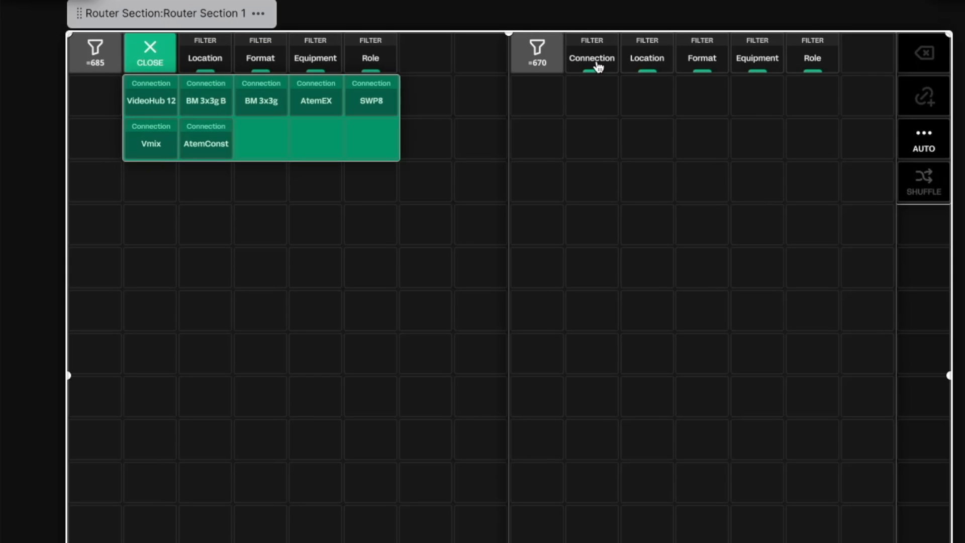
- Filter destinations to the VideoHub 12 and BM 3x3g connections, then check the source connections
{"action": "left_click", "coordinate": [590, 52]}
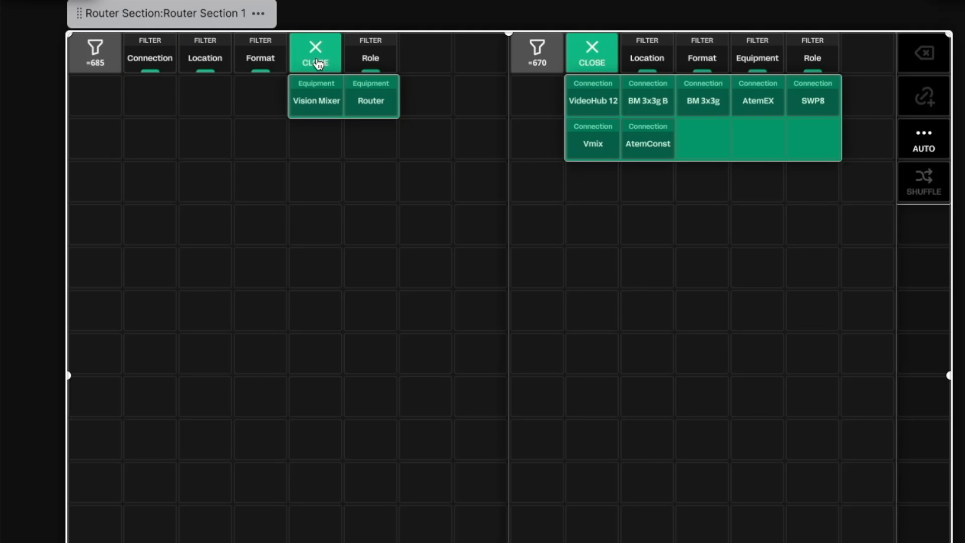
{"action": "mouse_move", "coordinate": [571, 102]}
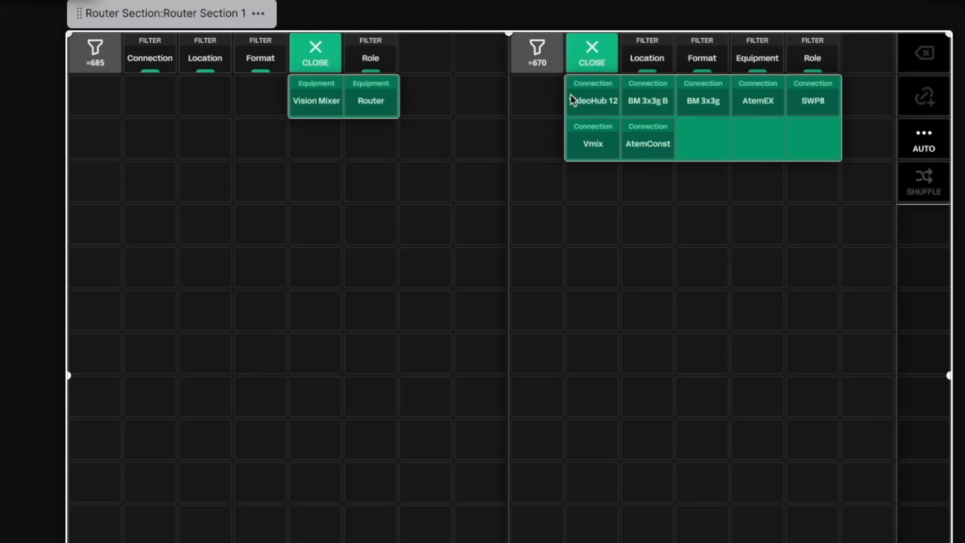
{"action": "left_click", "coordinate": [702, 101]}
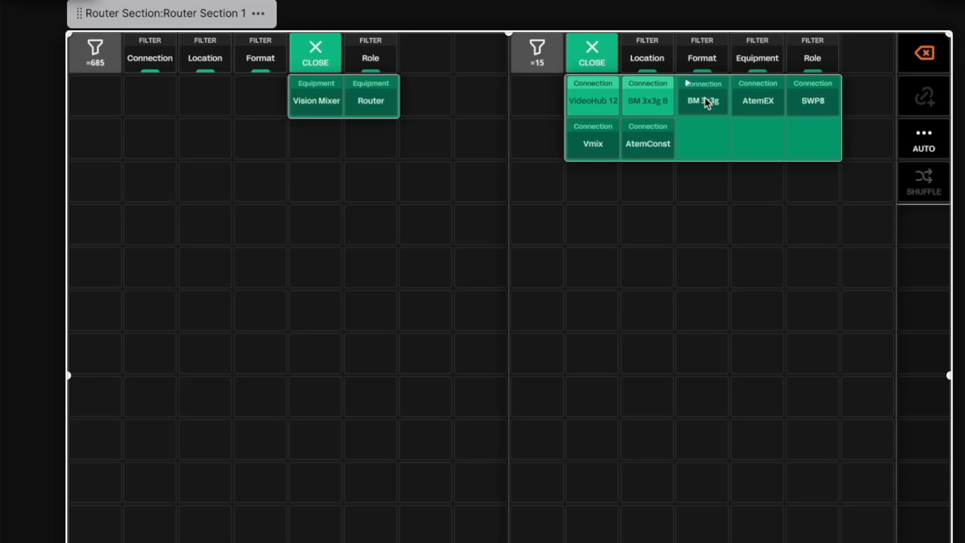
{"action": "left_click", "coordinate": [702, 101]}
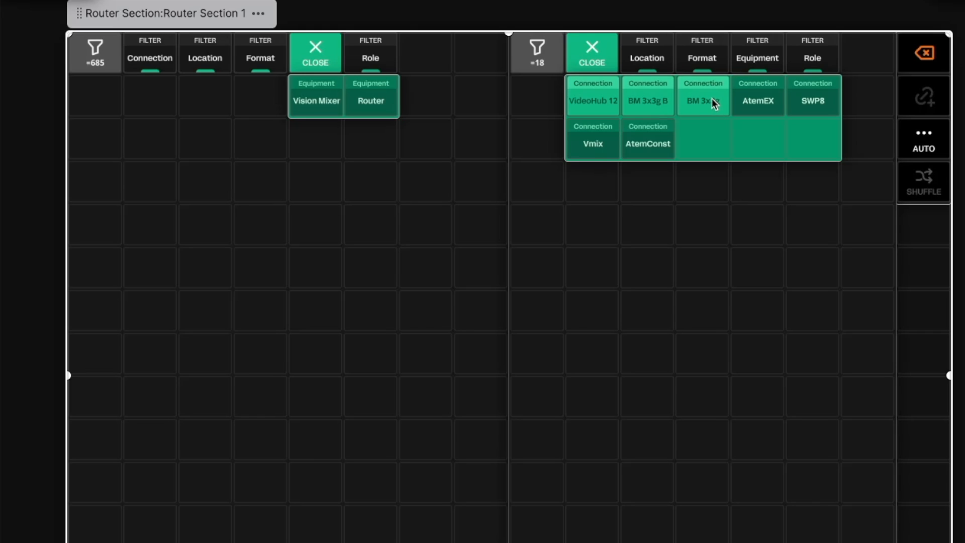
{"action": "mouse_move", "coordinate": [703, 109]}
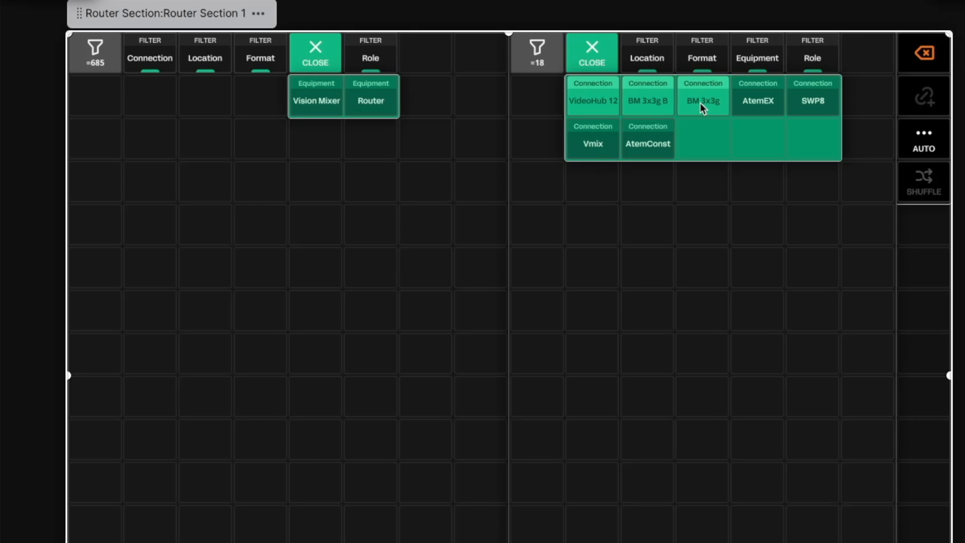
{"action": "mouse_move", "coordinate": [506, 84]}
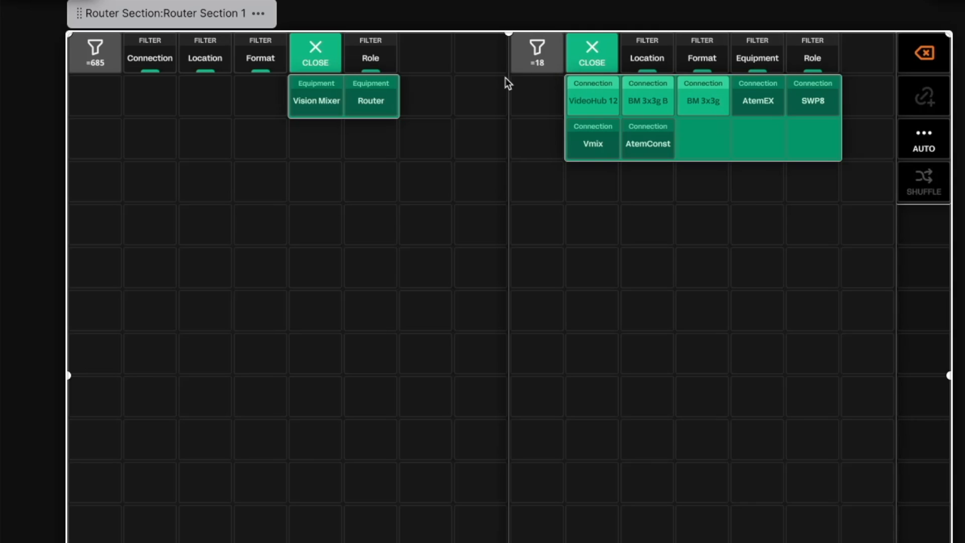
{"action": "mouse_move", "coordinate": [66, 66]}
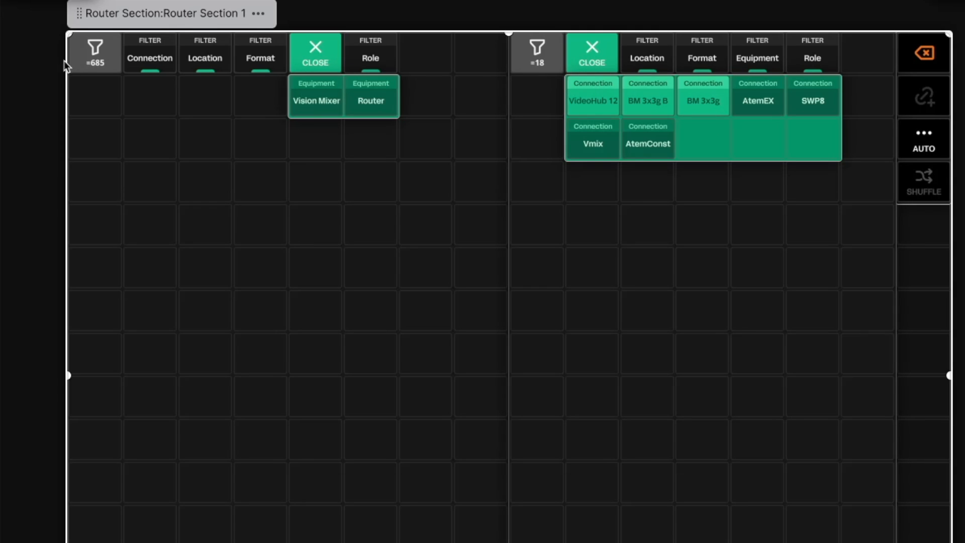
{"action": "mouse_move", "coordinate": [146, 57]}
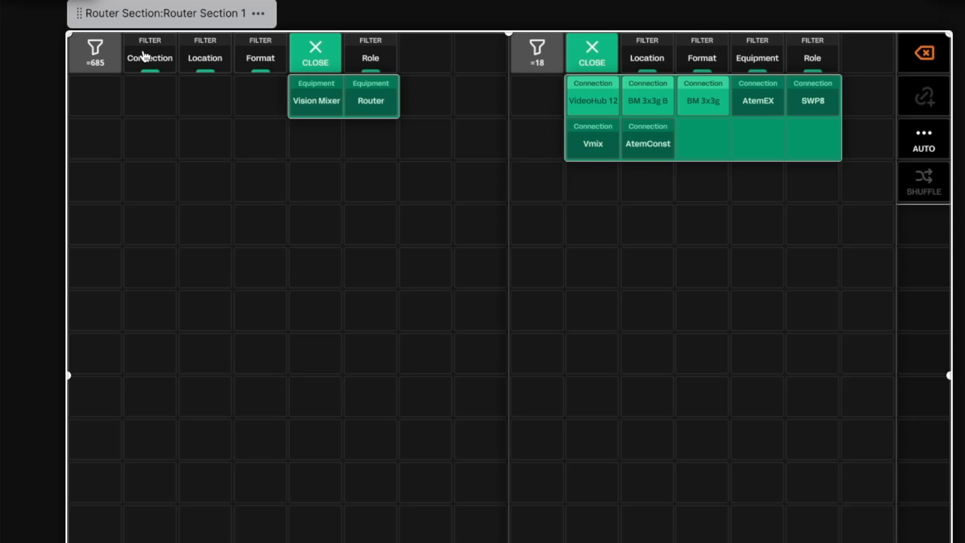
{"action": "left_click", "coordinate": [149, 58]}
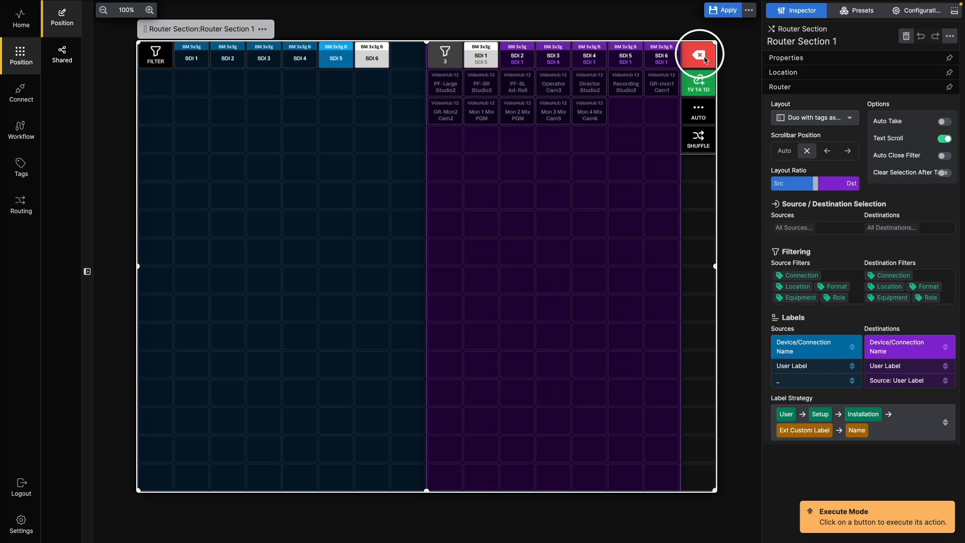
- Clear the routing selection and take the route feeding MADI 1 to TV 1
{"action": "left_click", "coordinate": [698, 54]}
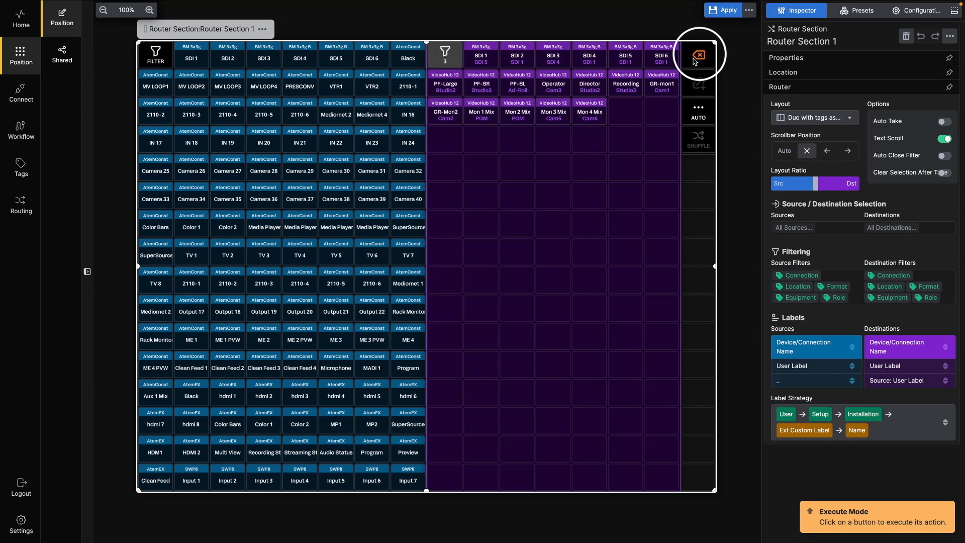
{"action": "left_click", "coordinate": [697, 54]}
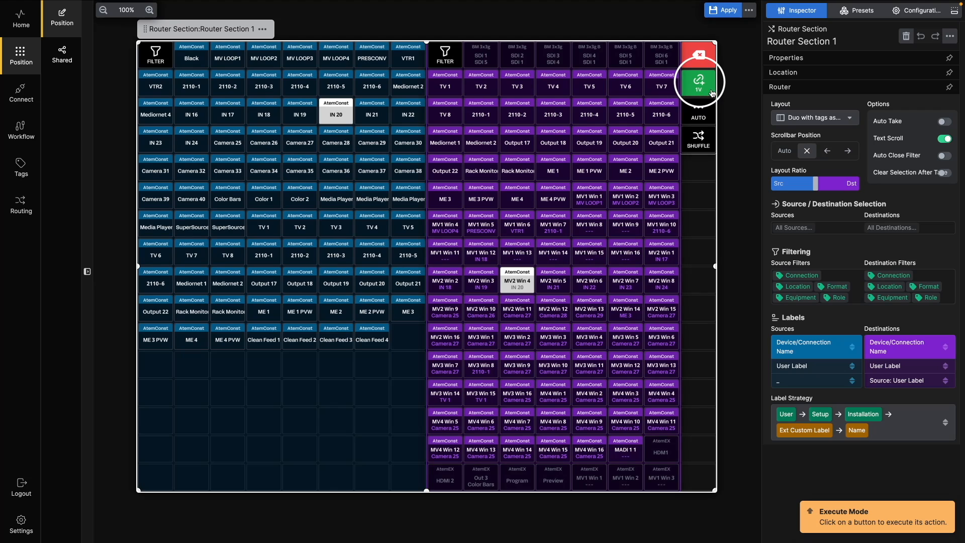
{"action": "left_click", "coordinate": [697, 83]}
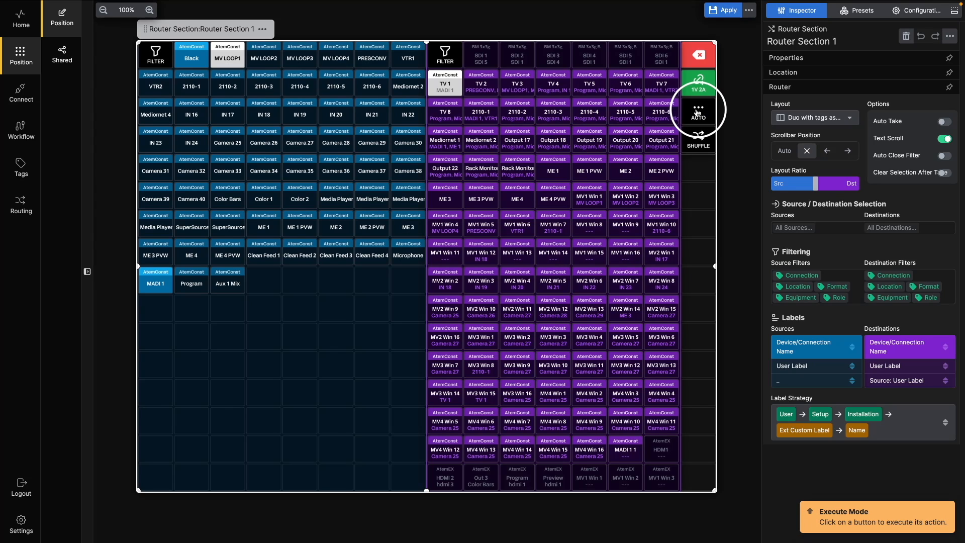
{"action": "left_click", "coordinate": [697, 113]}
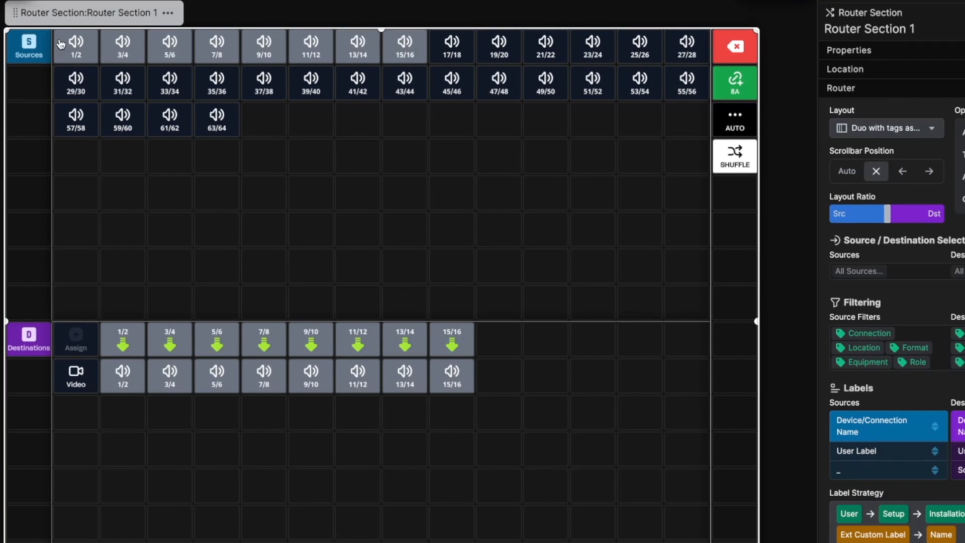
{"action": "mouse_move", "coordinate": [233, 174]}
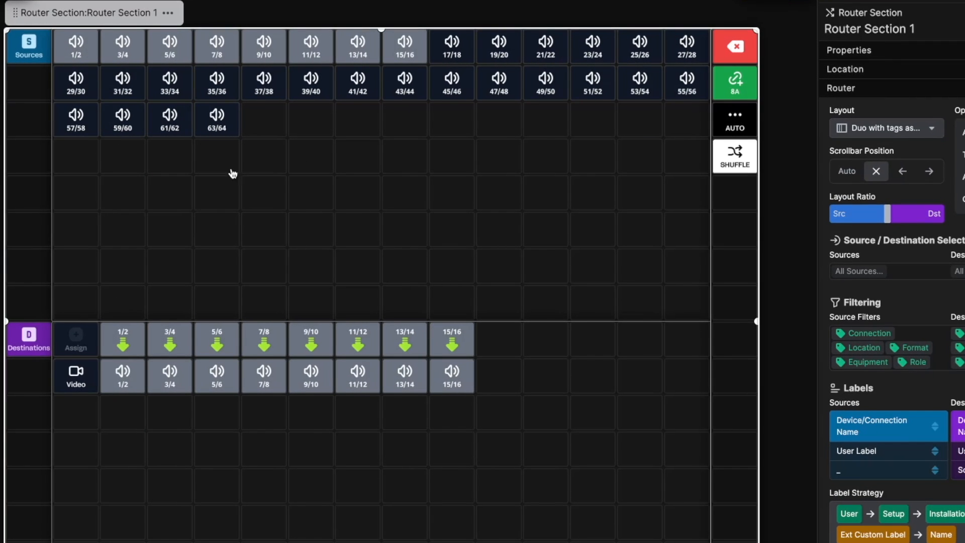
{"action": "mouse_move", "coordinate": [80, 371]}
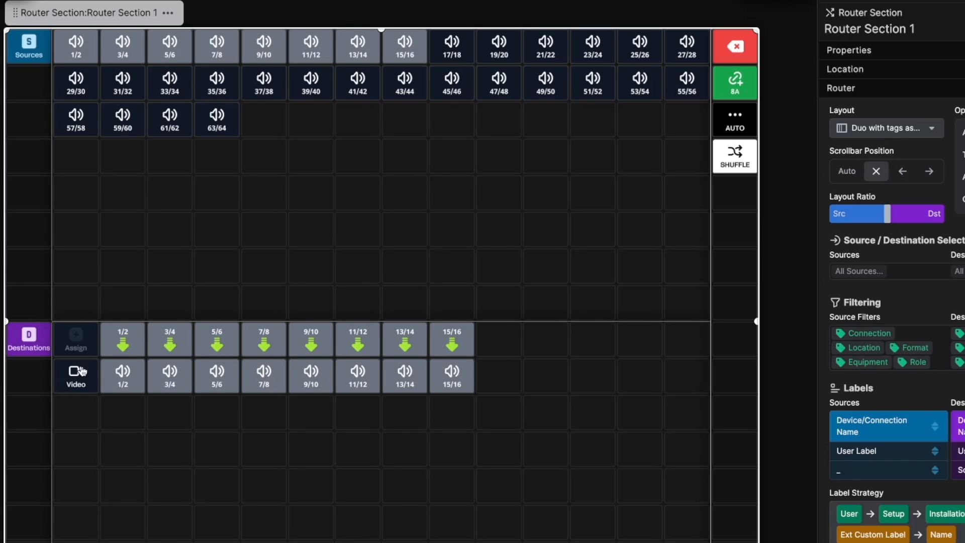
{"action": "mouse_move", "coordinate": [187, 344]}
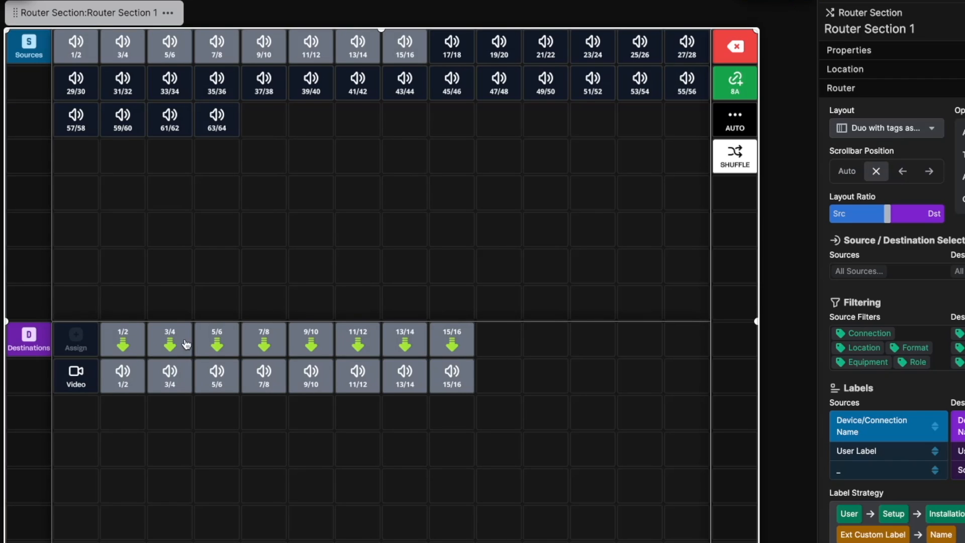
{"action": "mouse_move", "coordinate": [146, 337]}
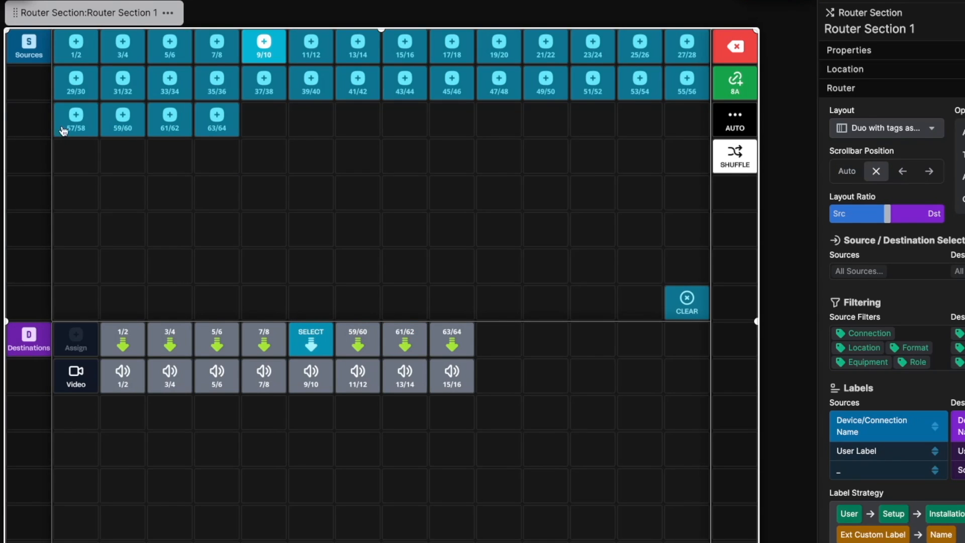
- Assign source pair 57/58 to its destination slot and take the pending audio routes
{"action": "left_click", "coordinate": [28, 340]}
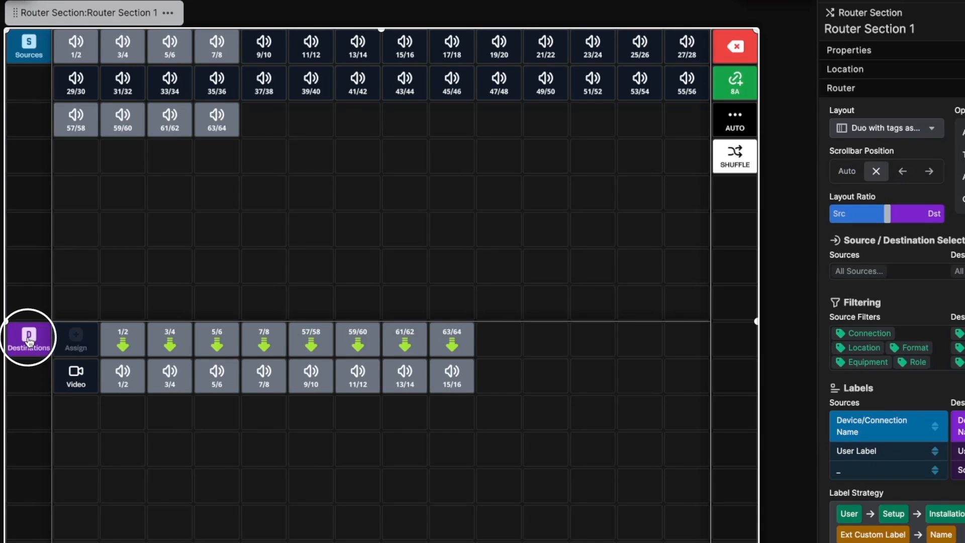
{"action": "left_click", "coordinate": [28, 342]}
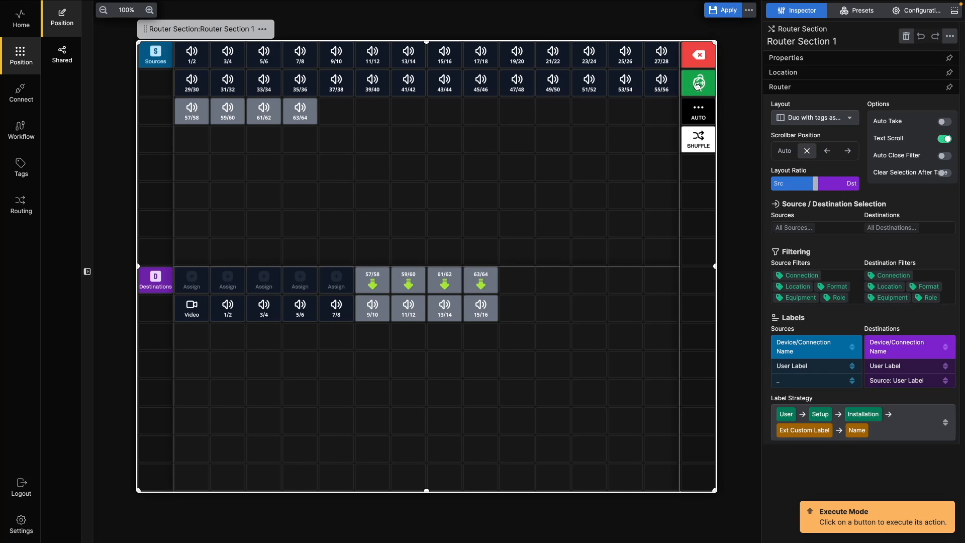
{"action": "left_click", "coordinate": [698, 82]}
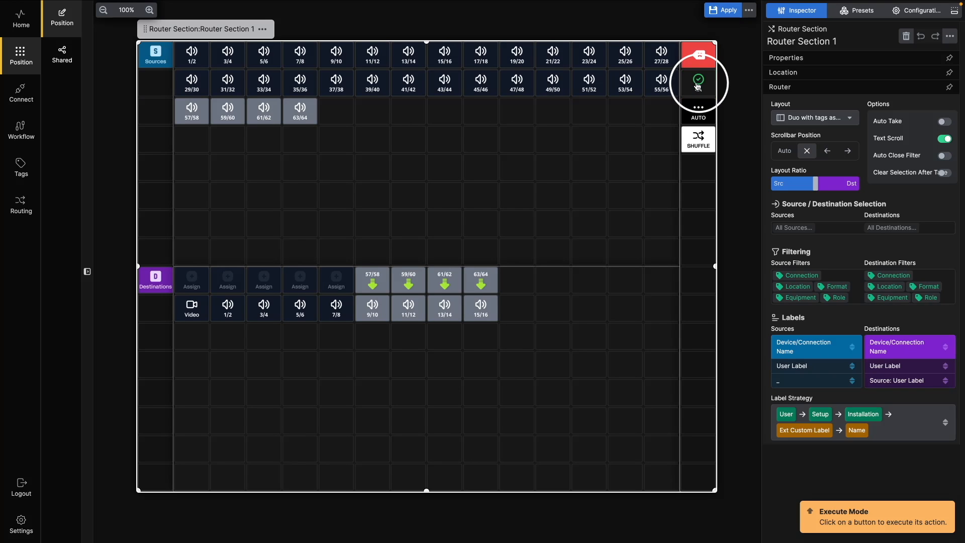
{"action": "left_click", "coordinate": [698, 83]}
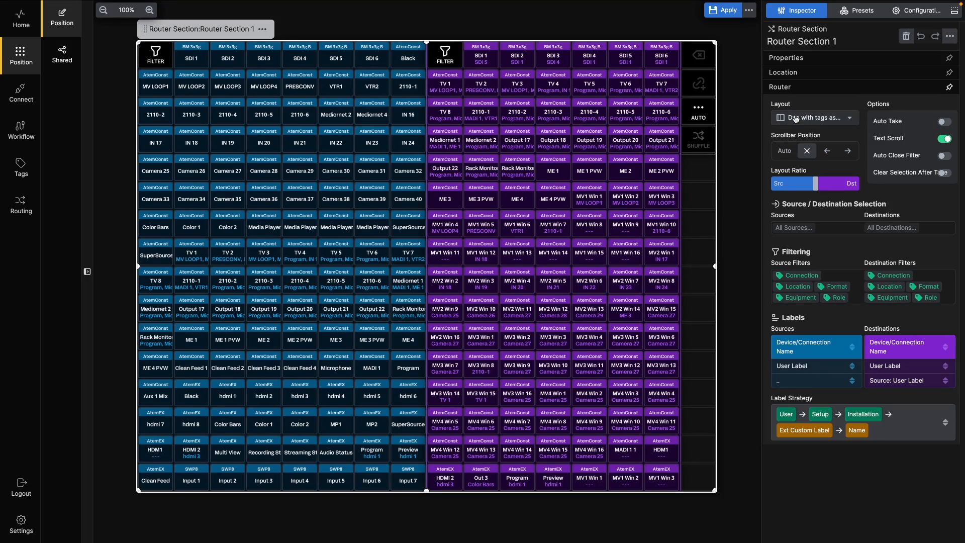
- Switch the router to the quad layout with tag filters, then back to duo
{"action": "left_click", "coordinate": [796, 118]}
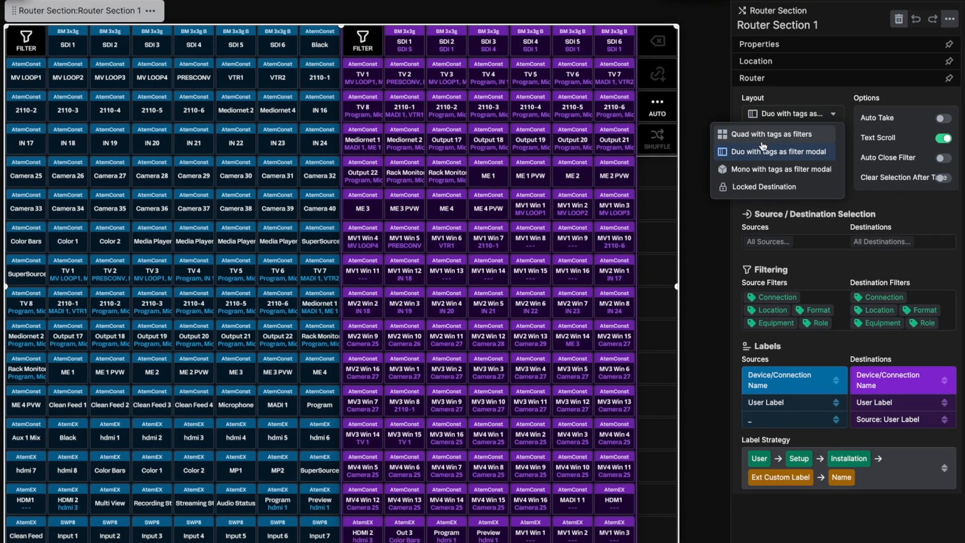
{"action": "left_click", "coordinate": [769, 134]}
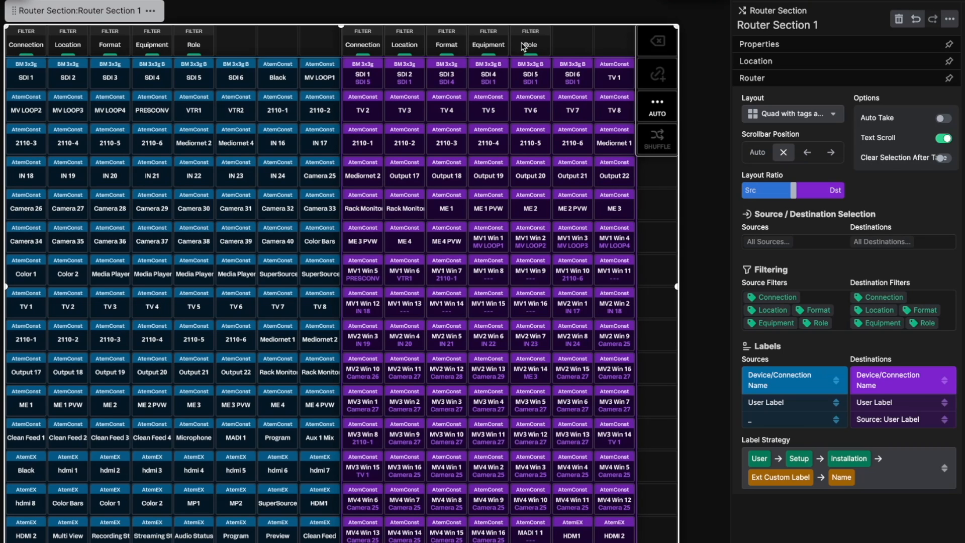
{"action": "left_click", "coordinate": [791, 113]}
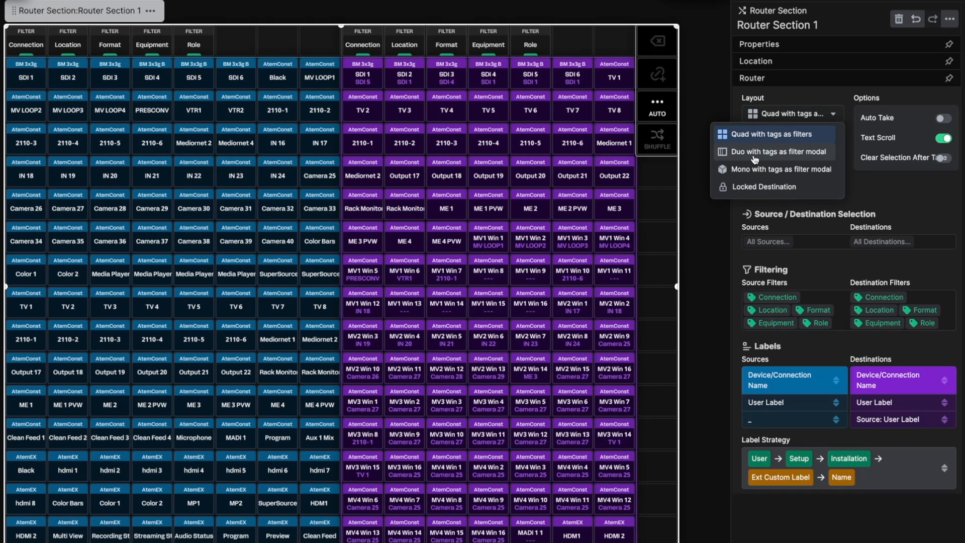
{"action": "left_click", "coordinate": [777, 152]}
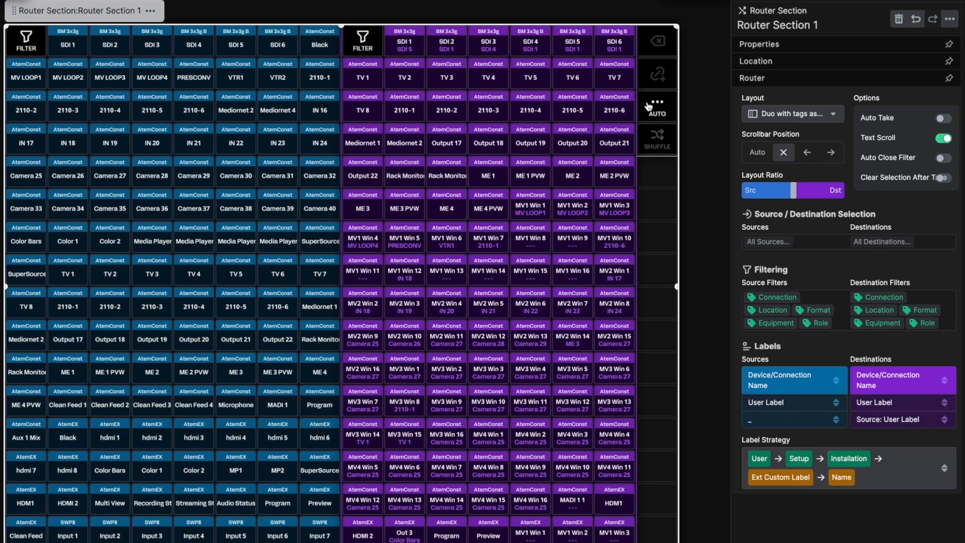
{"action": "mouse_move", "coordinate": [655, 105]}
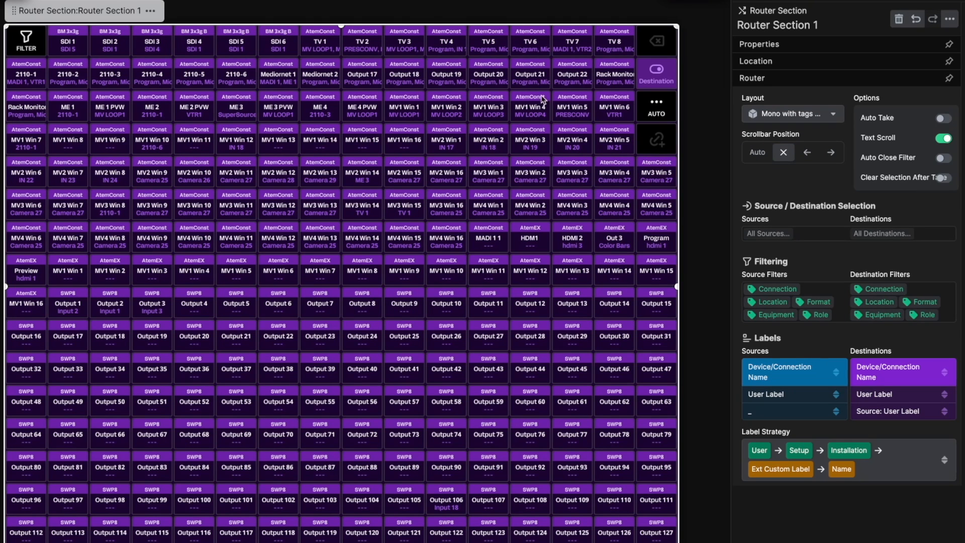
{"action": "mouse_move", "coordinate": [210, 299]}
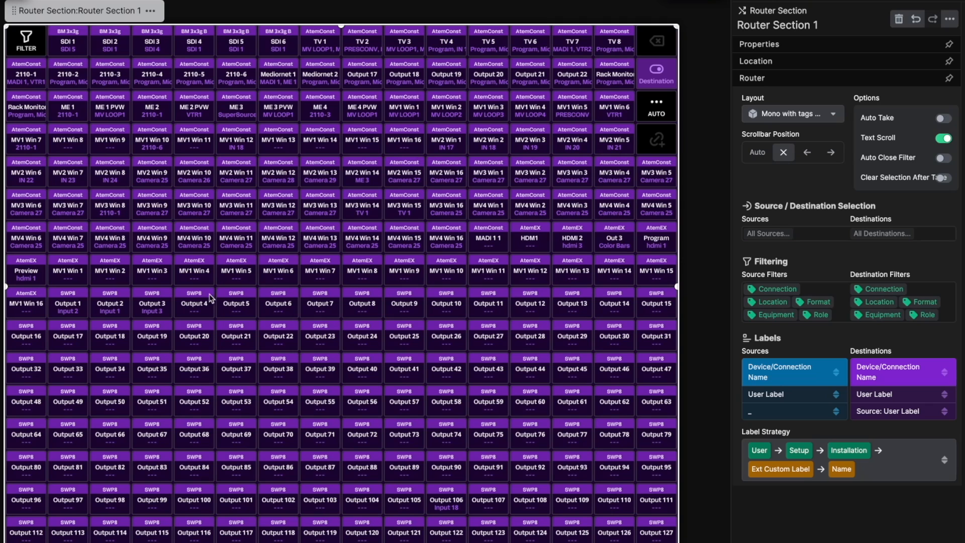
{"action": "mouse_move", "coordinate": [553, 151]}
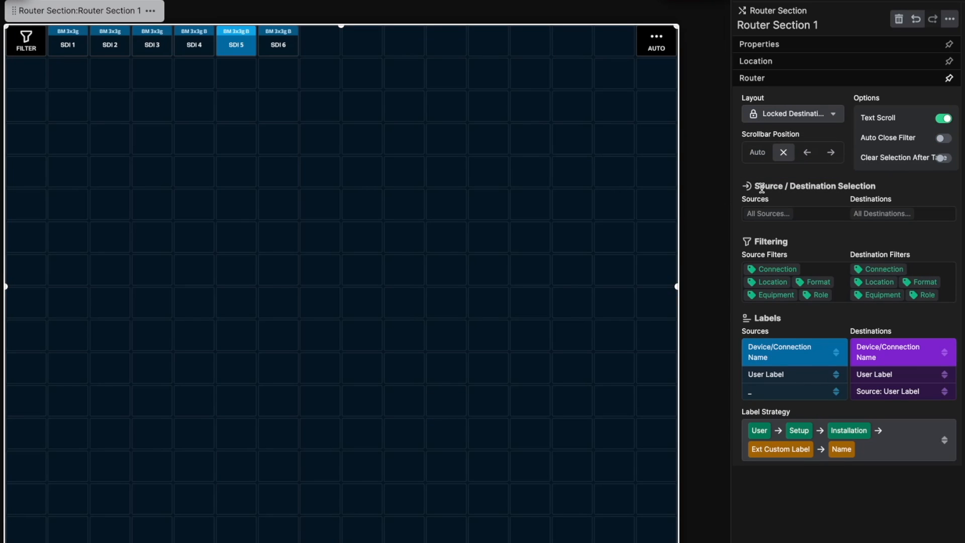
{"action": "mouse_move", "coordinate": [45, 66]}
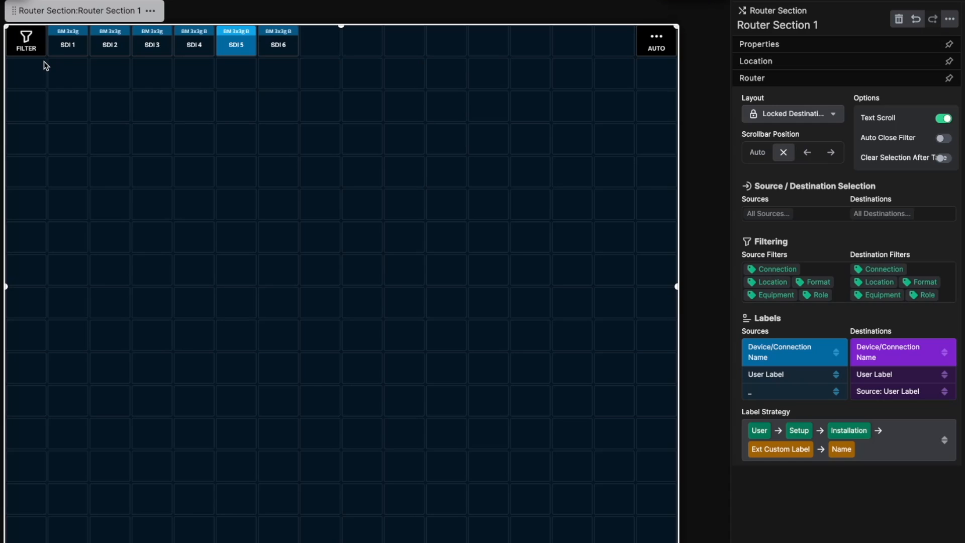
{"action": "mouse_move", "coordinate": [69, 72]}
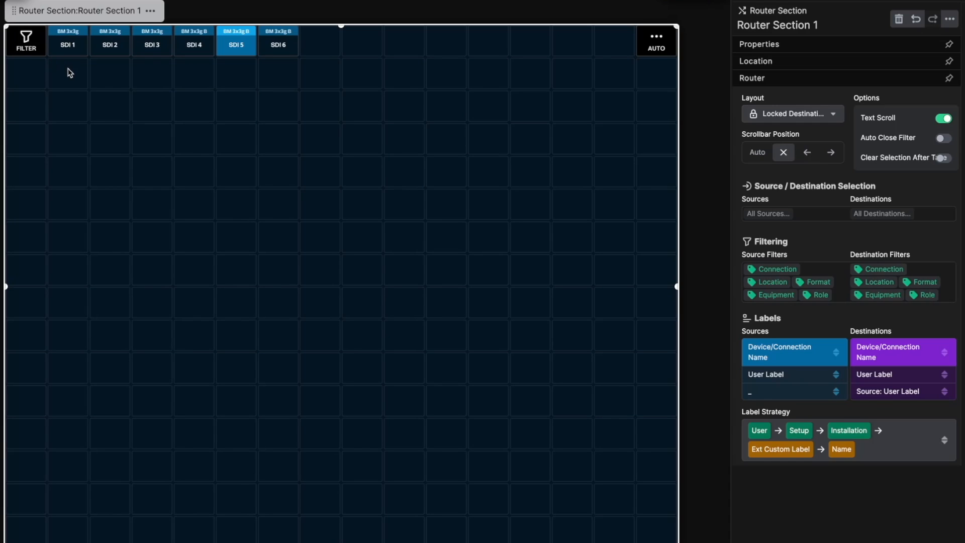
- Set the duo layout with filter modal and leave the scrollbar position on Auto
{"action": "left_click", "coordinate": [793, 113]}
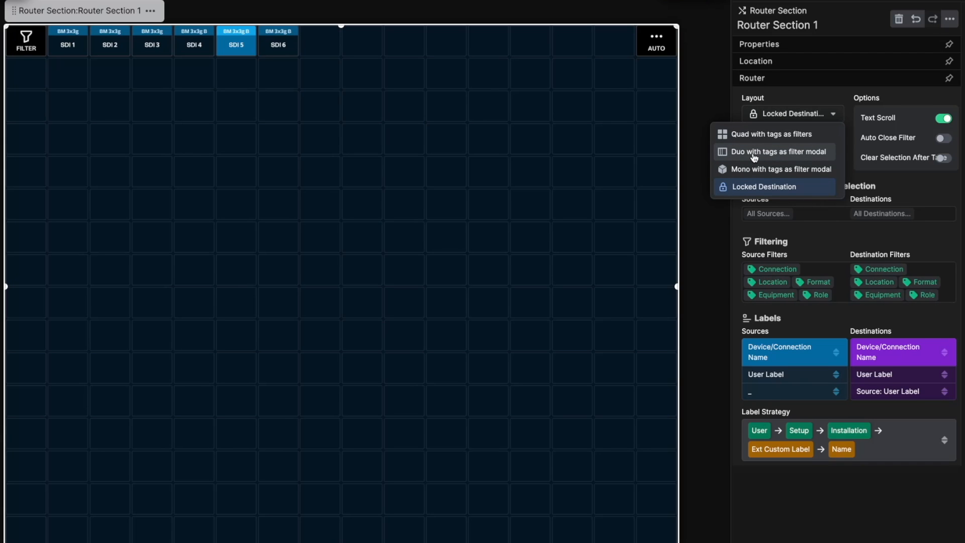
{"action": "left_click", "coordinate": [779, 152]}
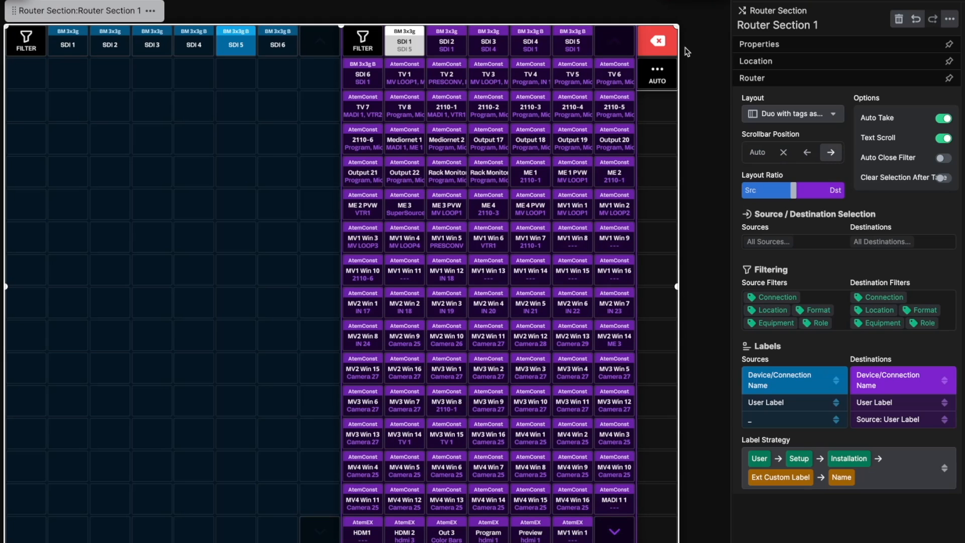
{"action": "left_click", "coordinate": [807, 152]}
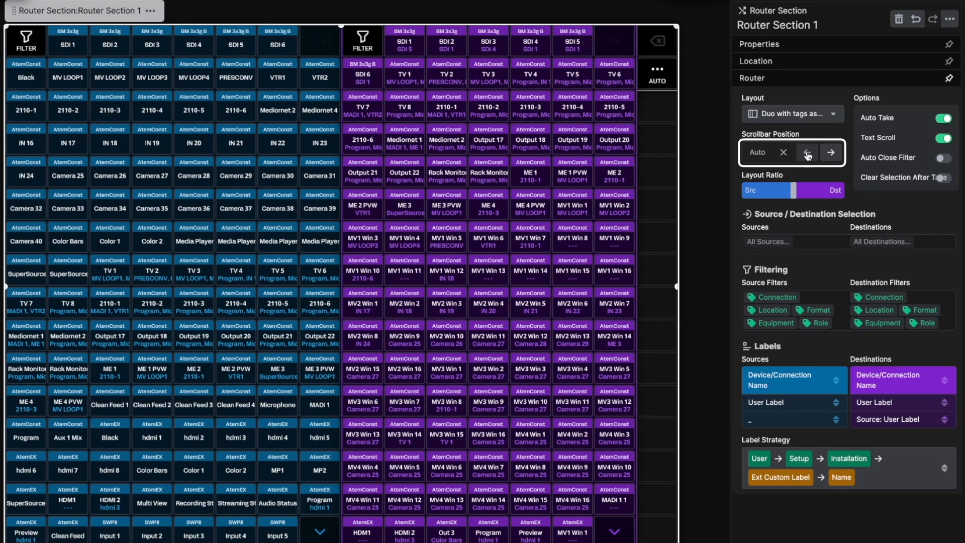
{"action": "left_click", "coordinate": [808, 151]}
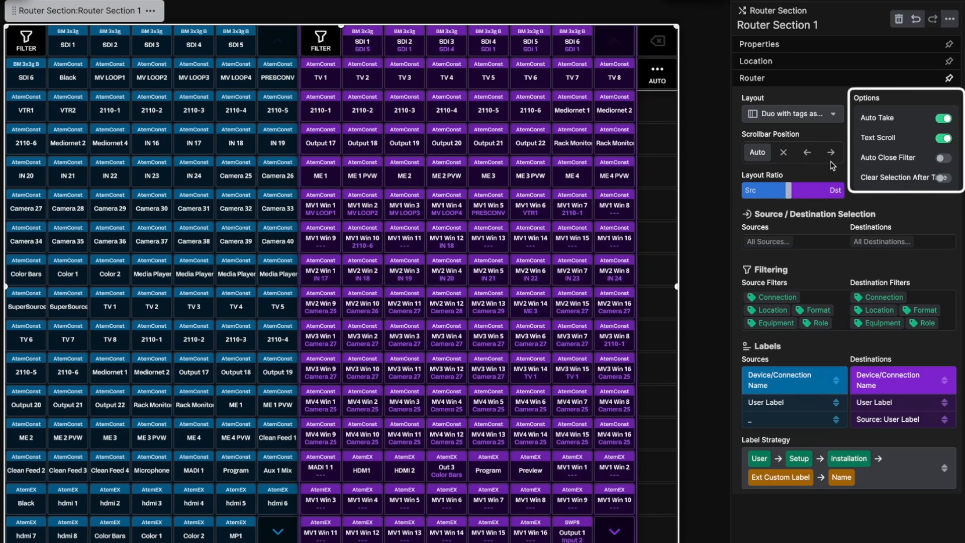
- Turn Auto Take off in the router section's options
{"action": "left_click", "coordinate": [942, 118]}
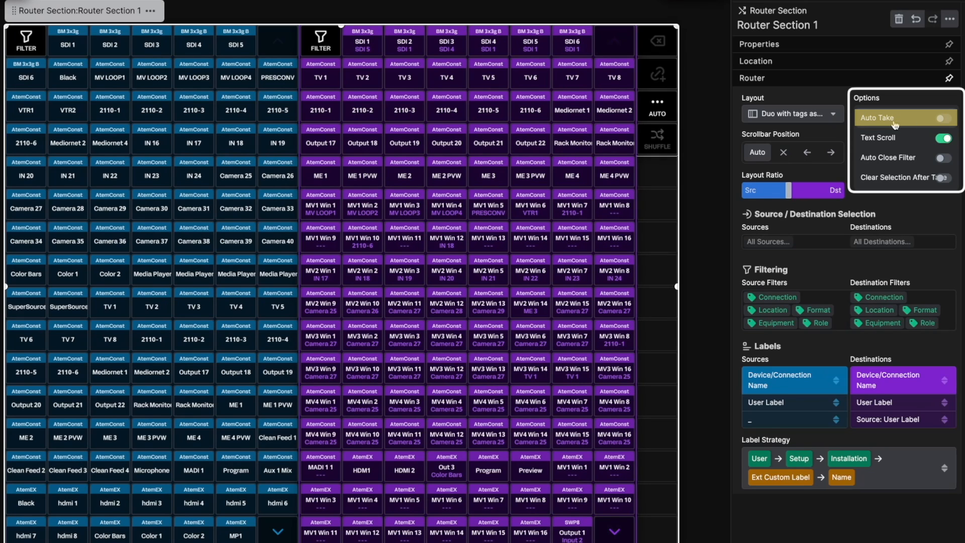
{"action": "mouse_move", "coordinate": [893, 125]}
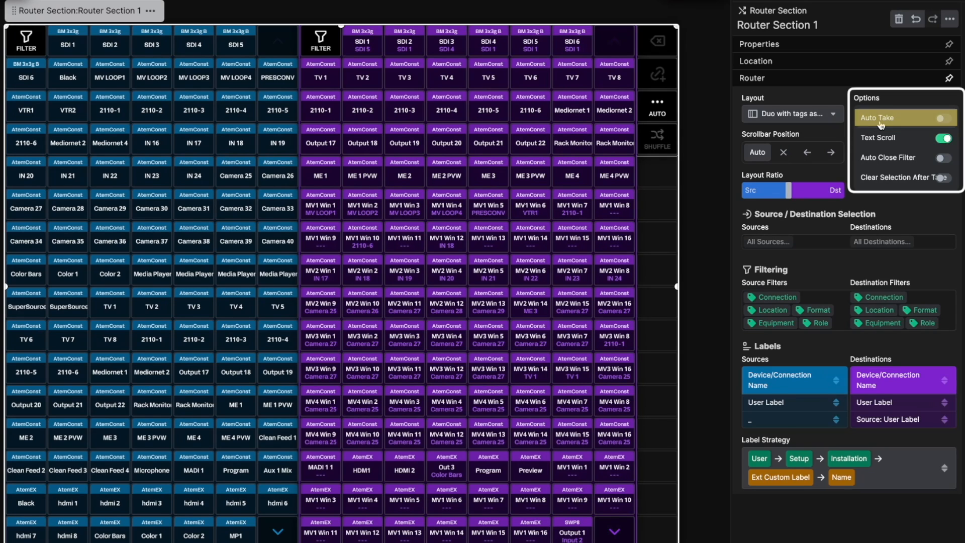
{"action": "left_click", "coordinate": [941, 117]}
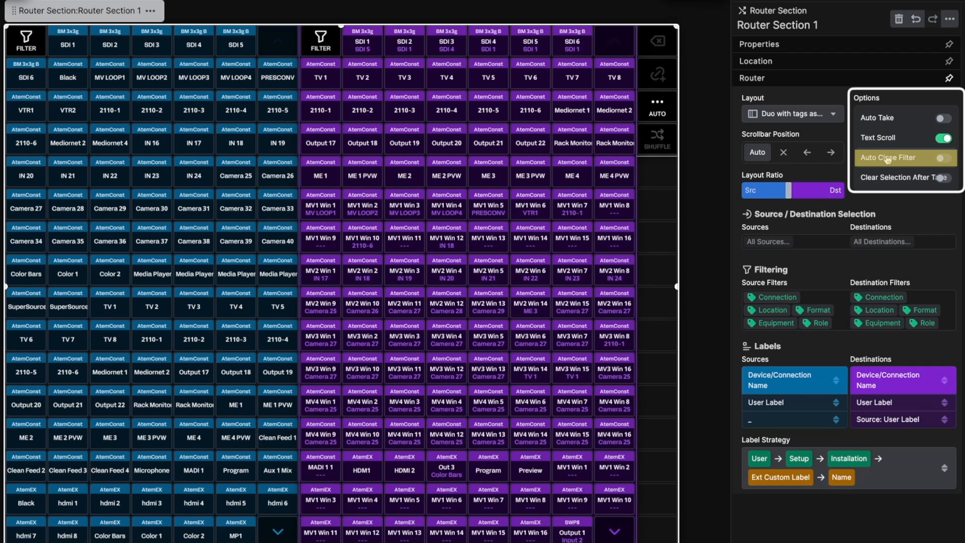
{"action": "mouse_move", "coordinate": [910, 163]}
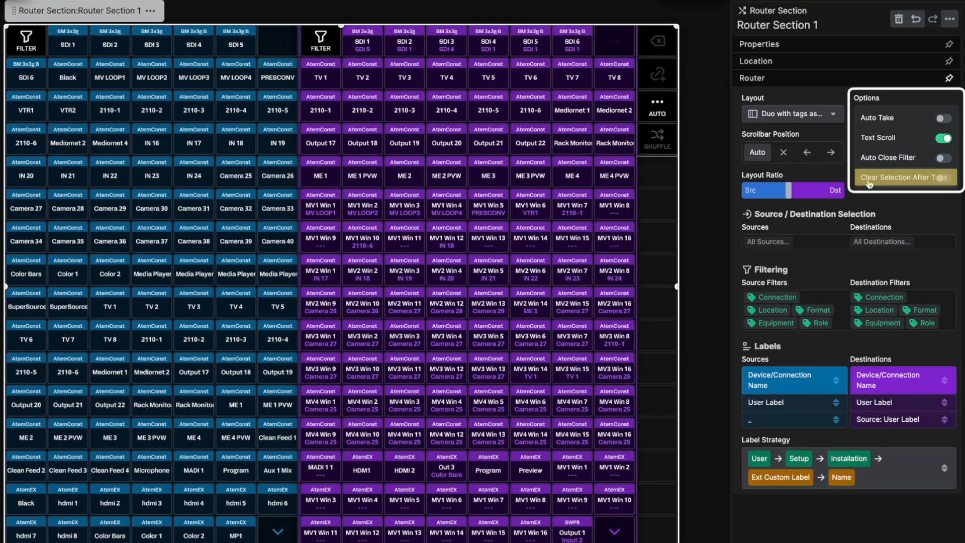
{"action": "mouse_move", "coordinate": [906, 185]}
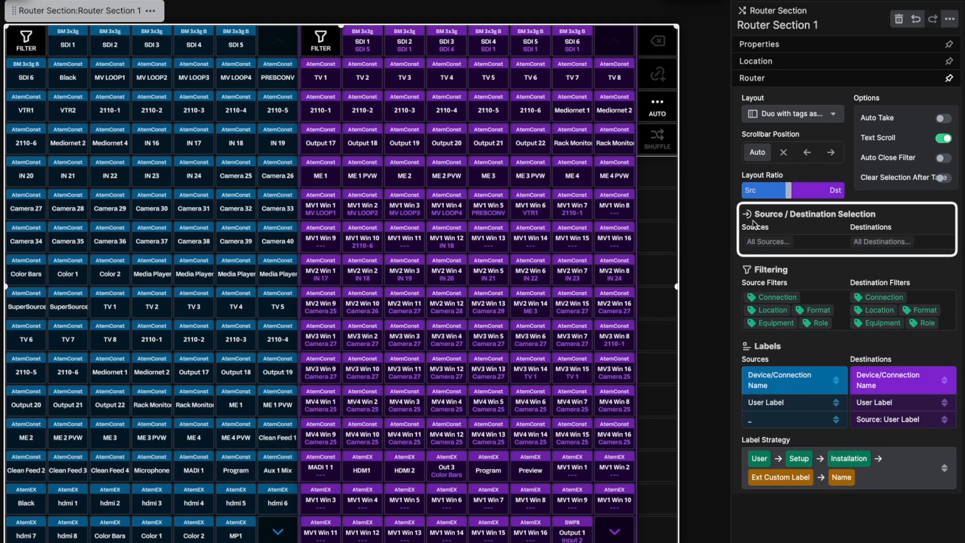
{"action": "mouse_move", "coordinate": [802, 244]}
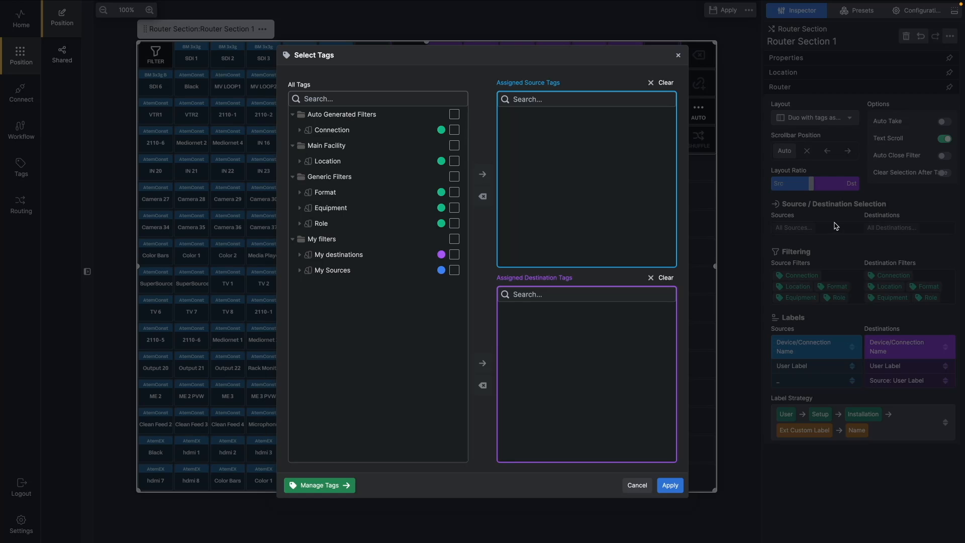
{"action": "mouse_move", "coordinate": [833, 228]}
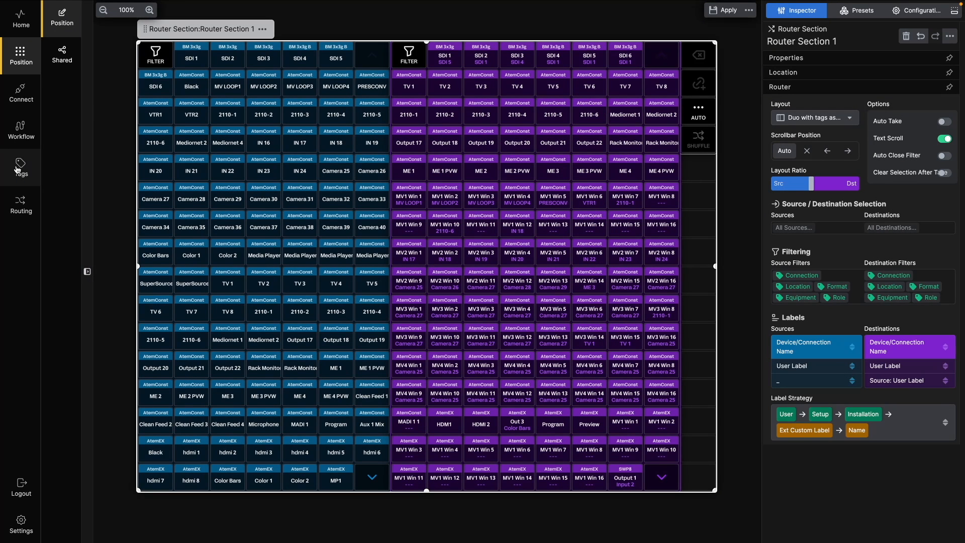
- Review the Producer location tag's assigned resources, then open the Routing position
{"action": "left_click", "coordinate": [20, 168]}
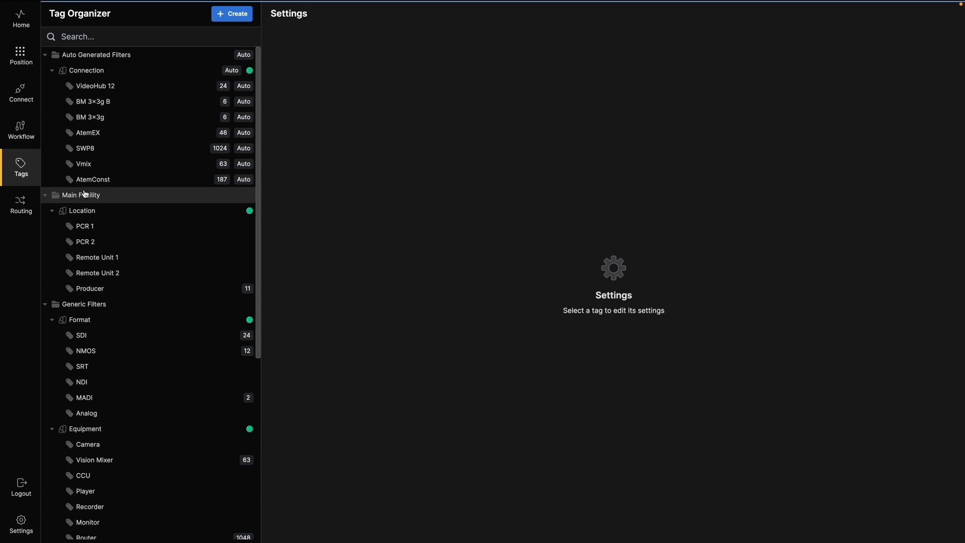
{"action": "left_click", "coordinate": [90, 289]}
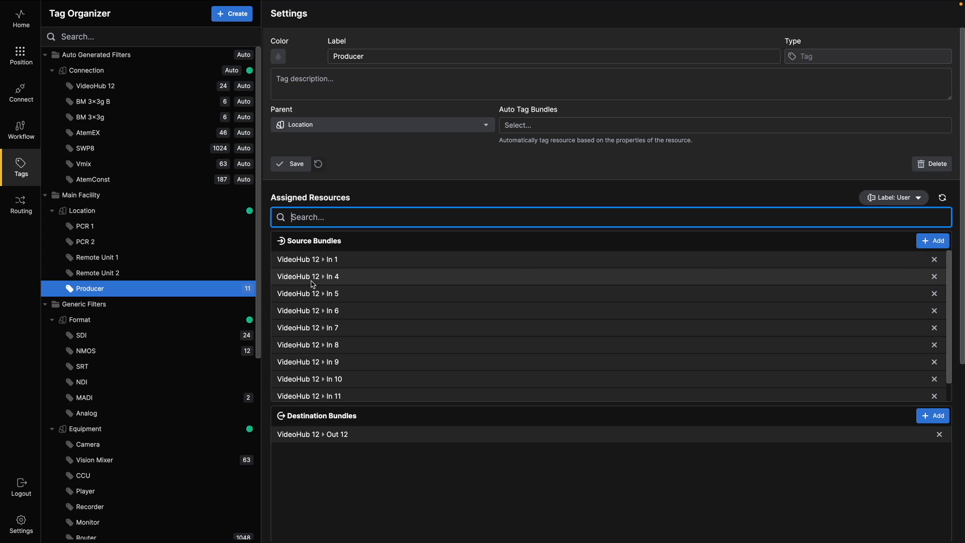
{"action": "mouse_move", "coordinate": [314, 441]}
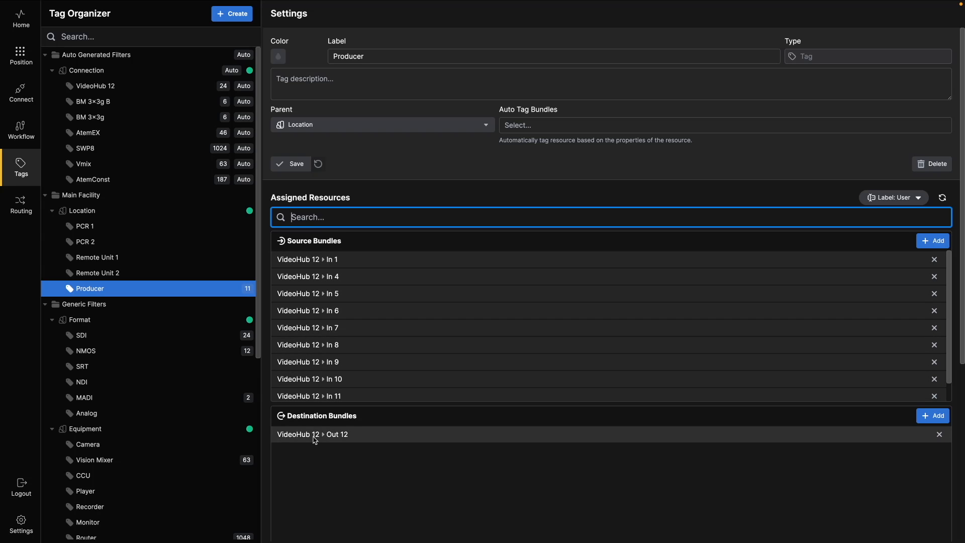
{"action": "mouse_move", "coordinate": [90, 116]}
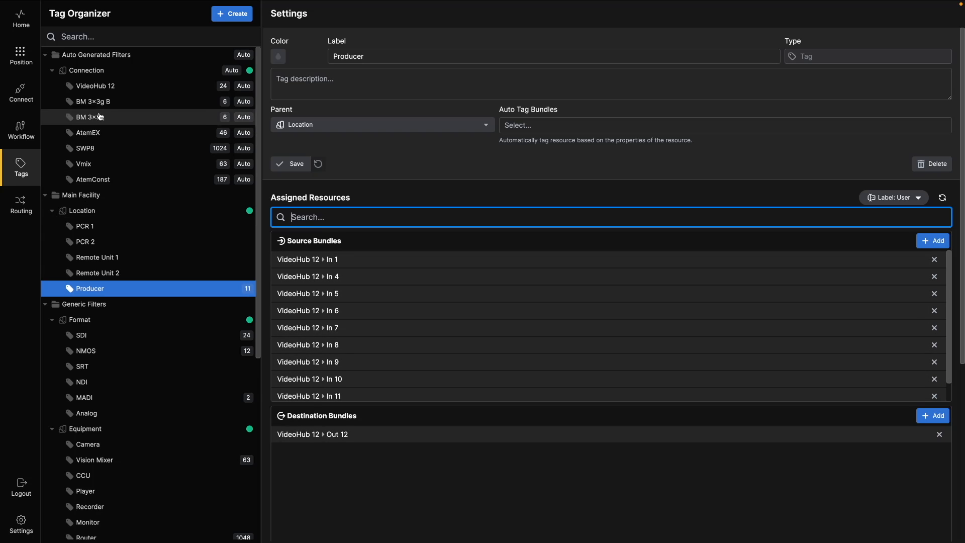
{"action": "left_click", "coordinate": [20, 55]}
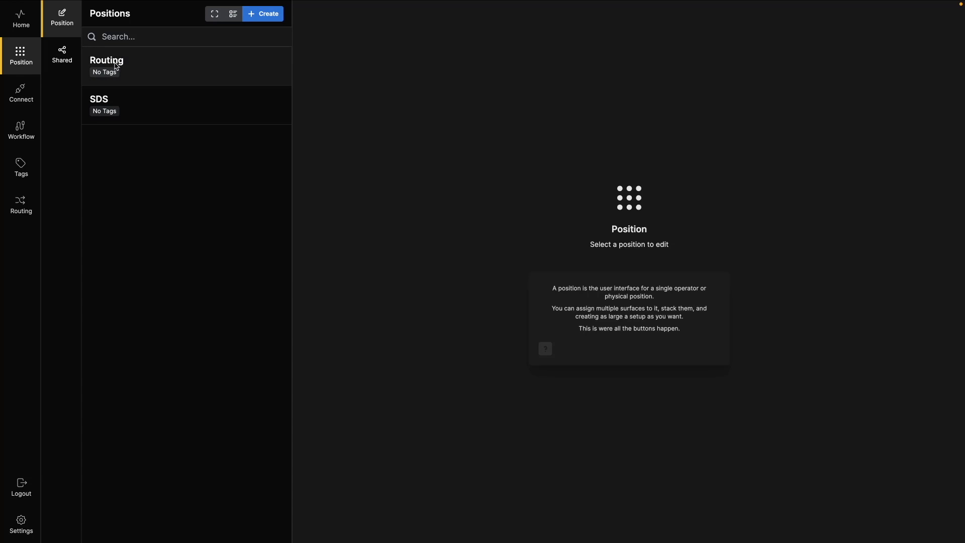
{"action": "left_click", "coordinate": [106, 61]}
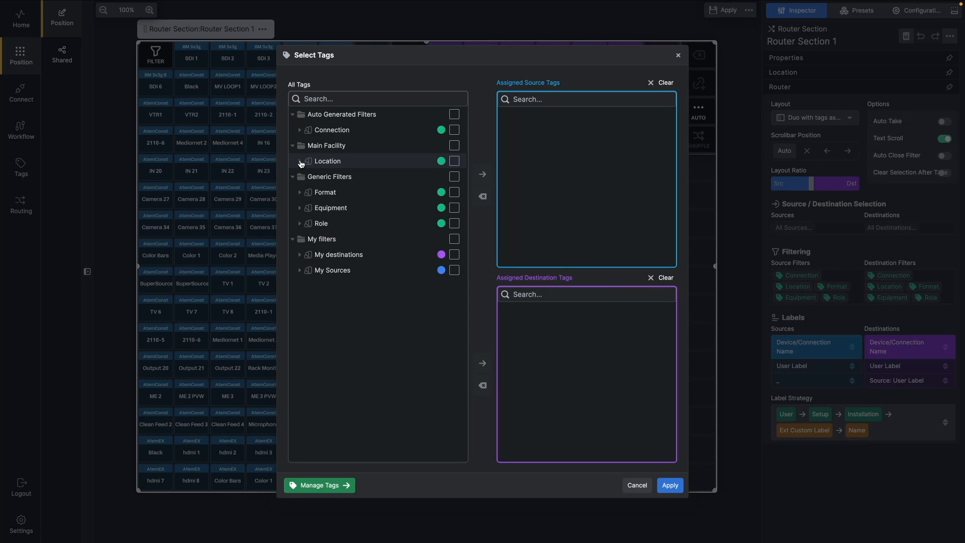
- Assign the Producer location tag as the source and destination limit and apply it
{"action": "left_click", "coordinate": [300, 162]}
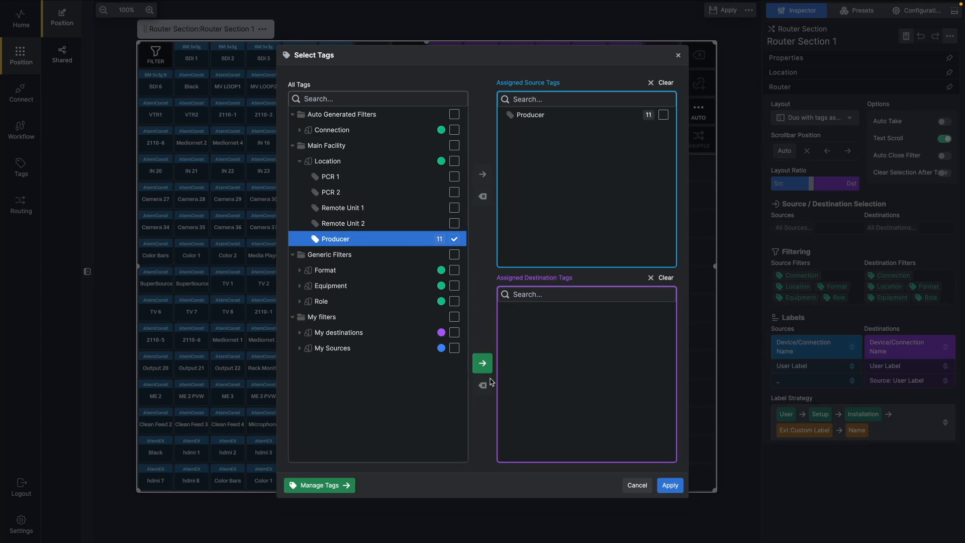
{"action": "left_click", "coordinate": [669, 484]}
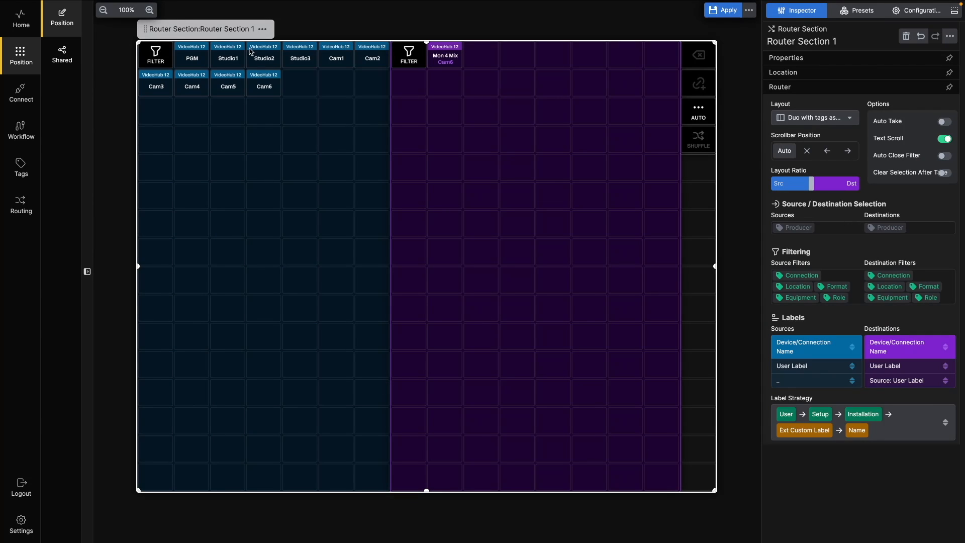
{"action": "mouse_move", "coordinate": [571, 131]}
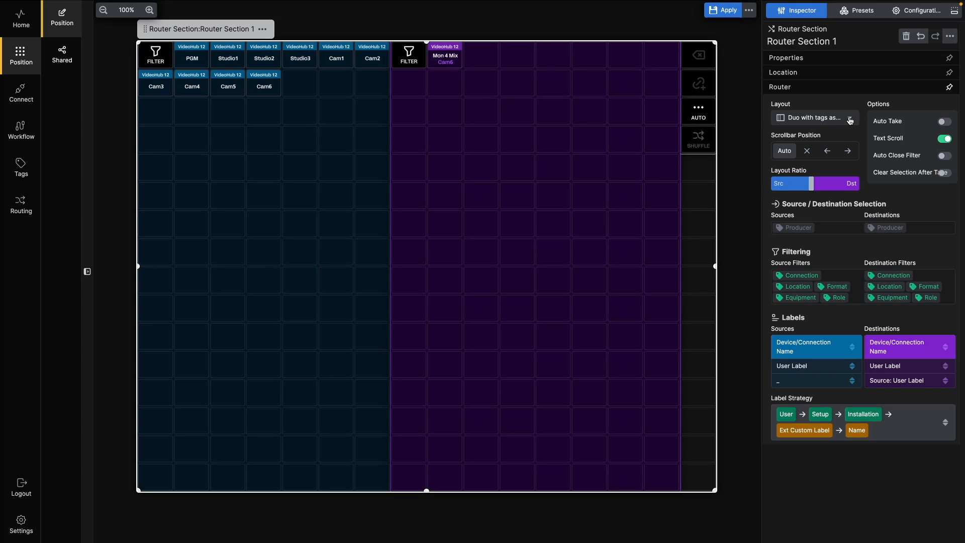
{"action": "left_click", "coordinate": [814, 117]}
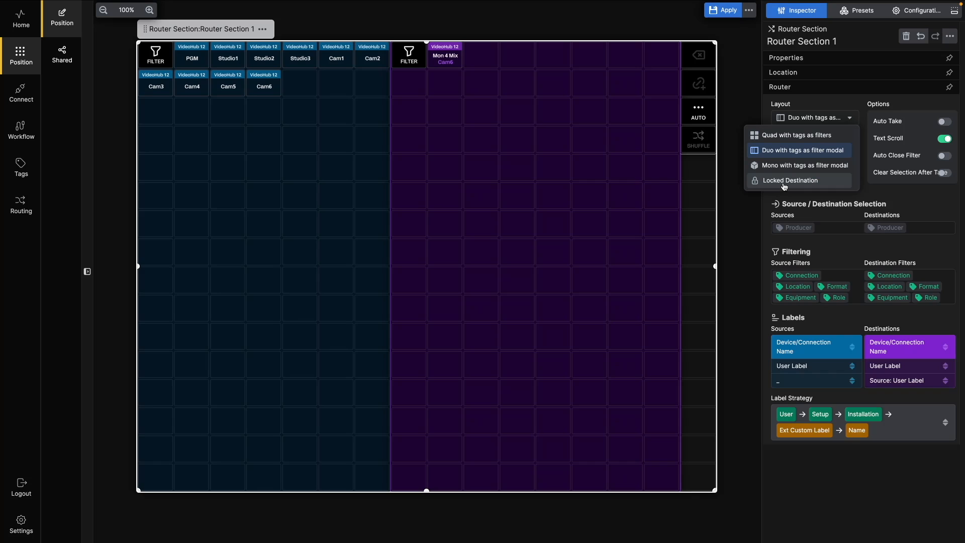
- Switch the router to the Locked Destination layout and inspect the sources-only grid
{"action": "left_click", "coordinate": [791, 180]}
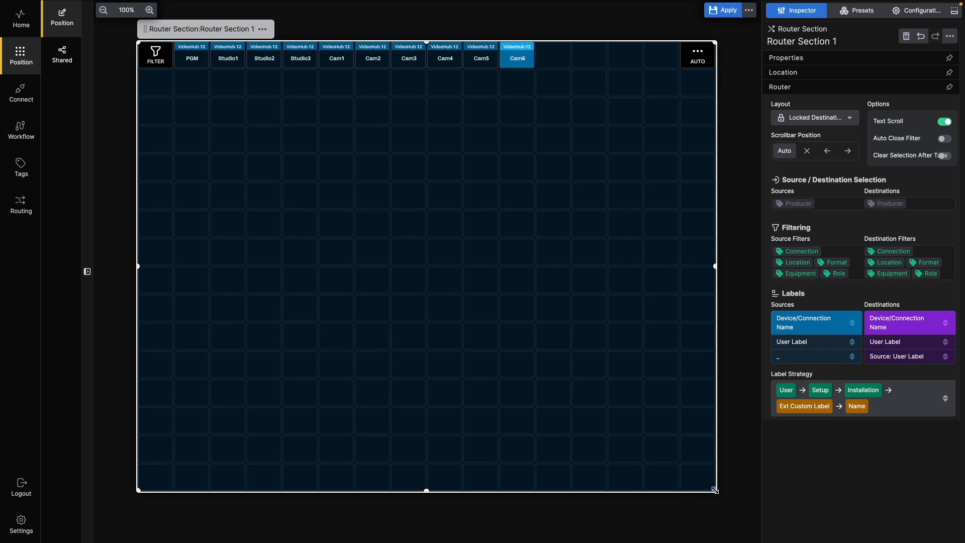
{"action": "left_click_drag", "start_coordinate": [713, 490], "coordinate": [354, 154]}
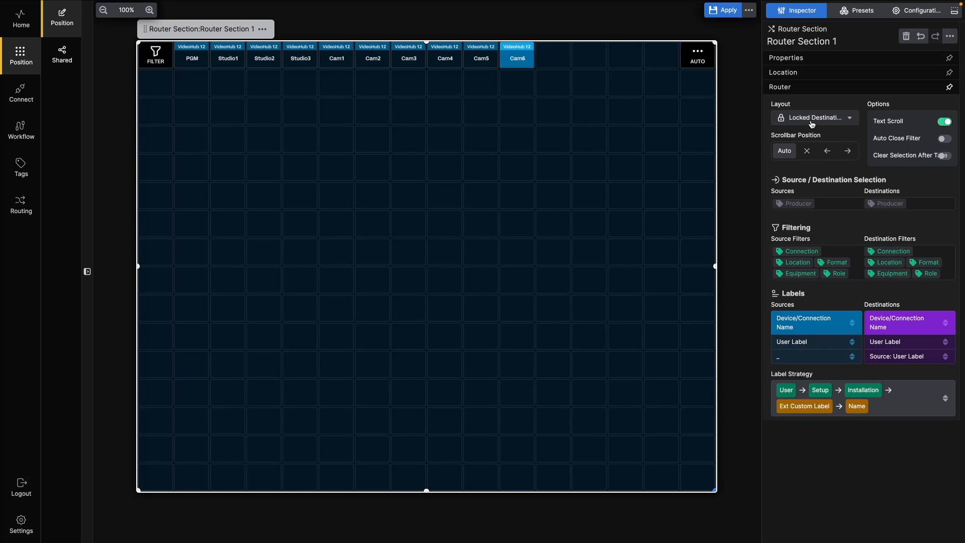
{"action": "left_click", "coordinate": [812, 117]}
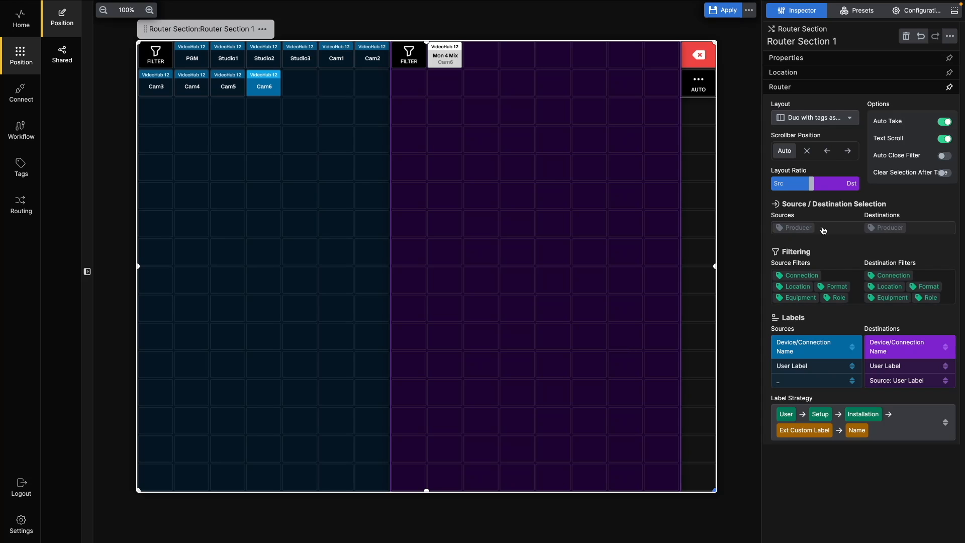
- Clear the assigned Producer source tags and move on to the filter tag settings
{"action": "left_click", "coordinate": [793, 228]}
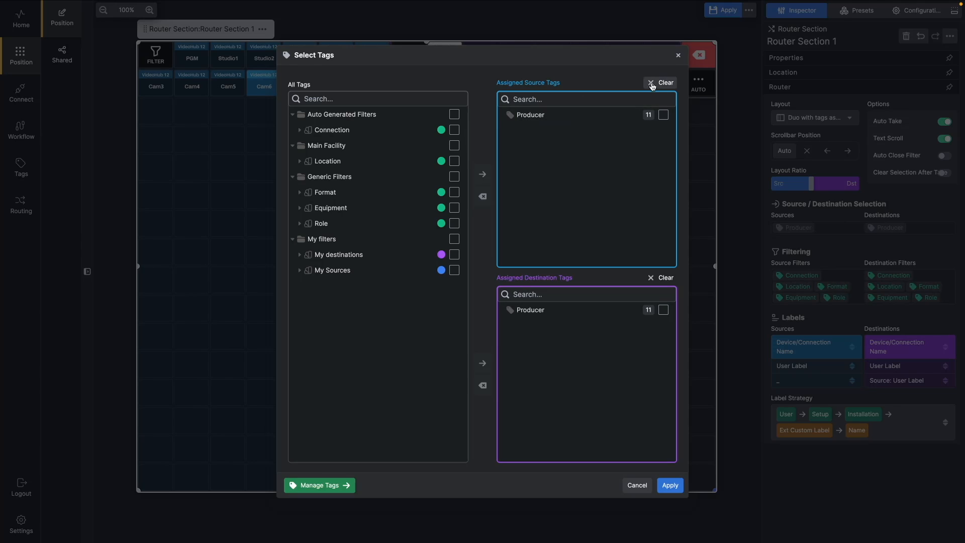
{"action": "left_click", "coordinate": [664, 82]}
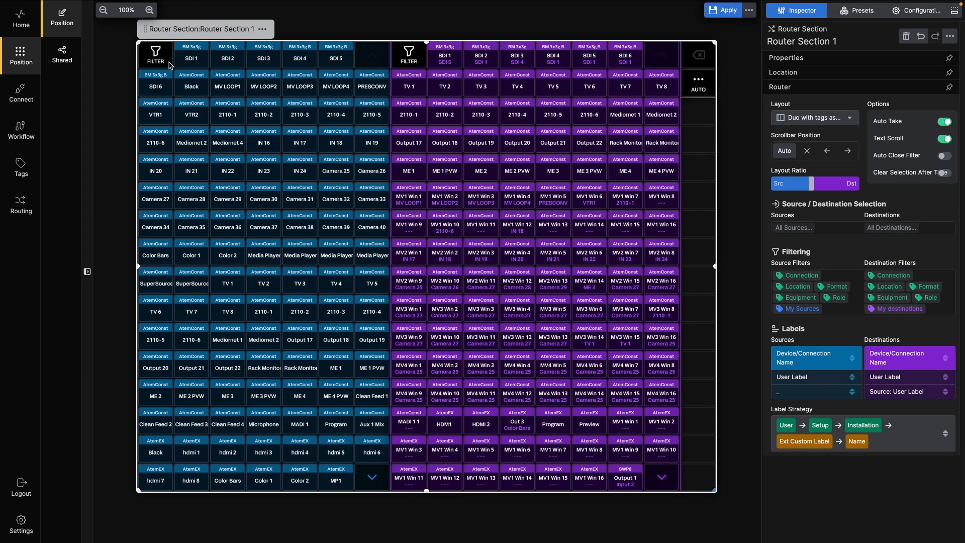
{"action": "left_click", "coordinate": [155, 55]}
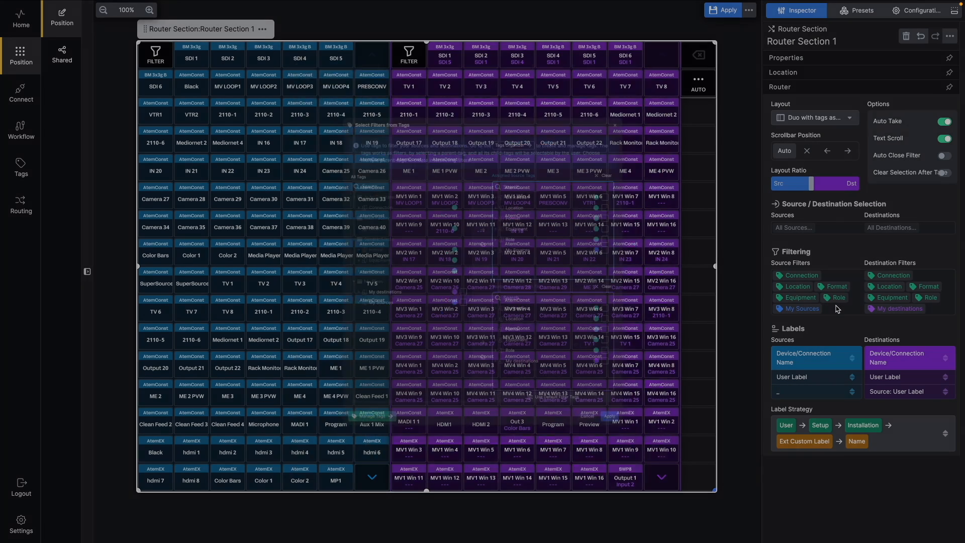
- Remove My Sources and My destinations from the router's source/destination filters and apply
{"action": "left_click", "coordinate": [799, 309]}
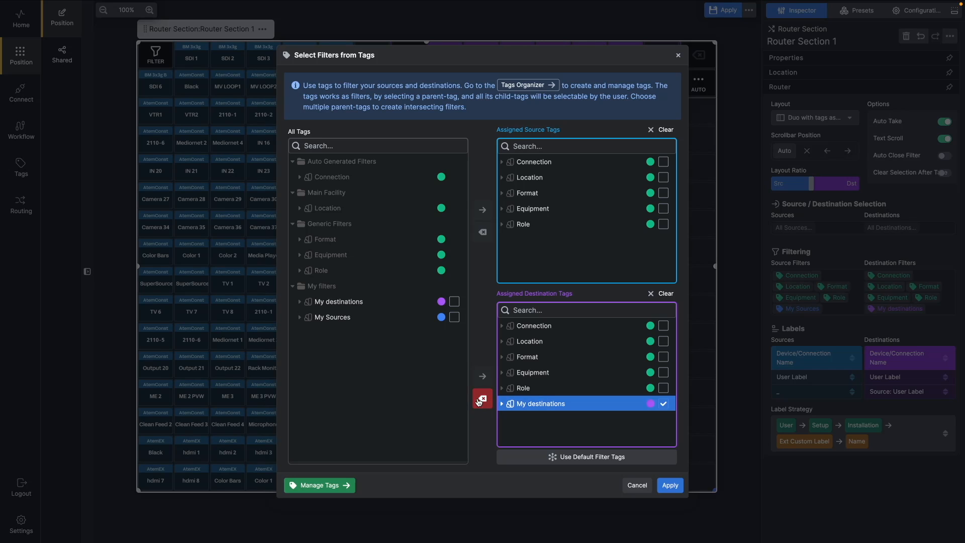
{"action": "left_click", "coordinate": [670, 484]}
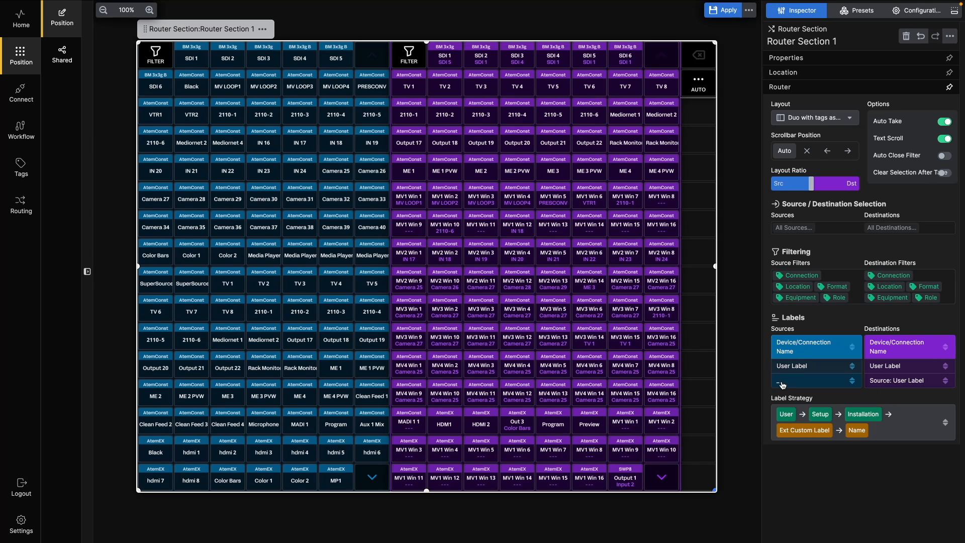
- Set the third source label to Name so buttons show lines like IN 1
{"action": "left_click", "coordinate": [815, 381]}
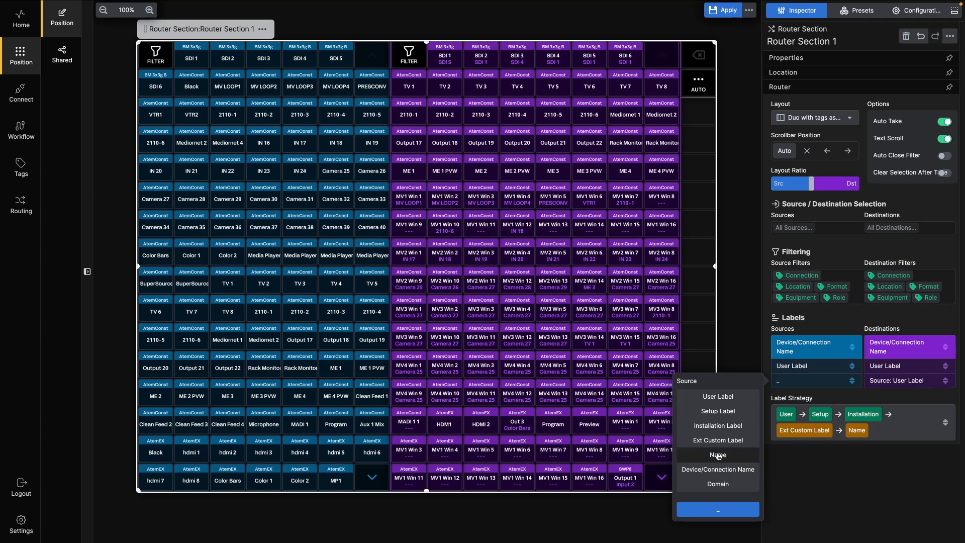
{"action": "left_click", "coordinate": [718, 454]}
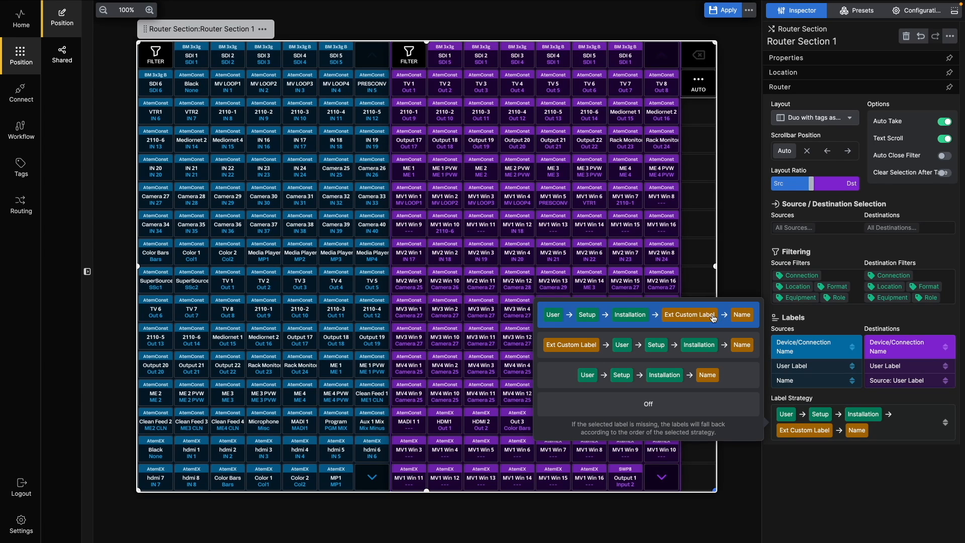
{"action": "mouse_move", "coordinate": [648, 322]}
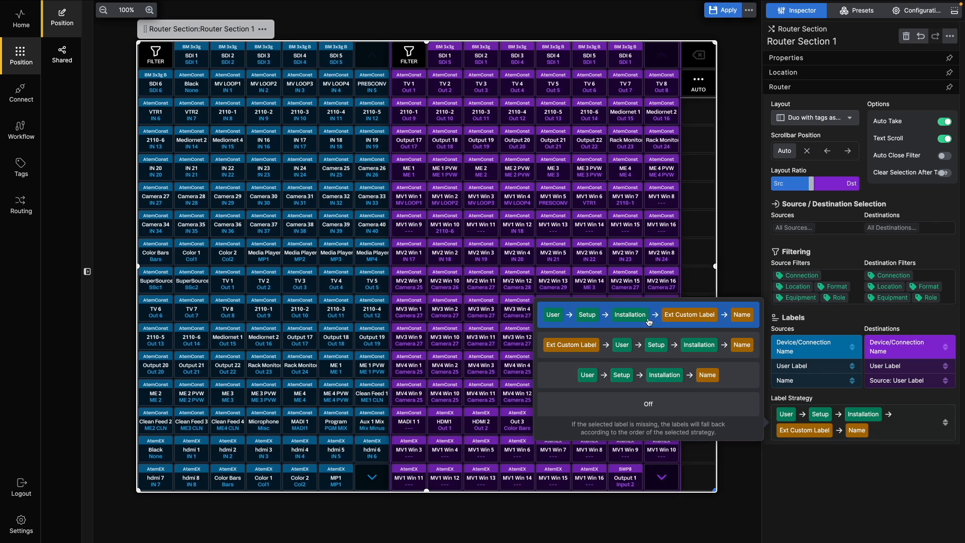